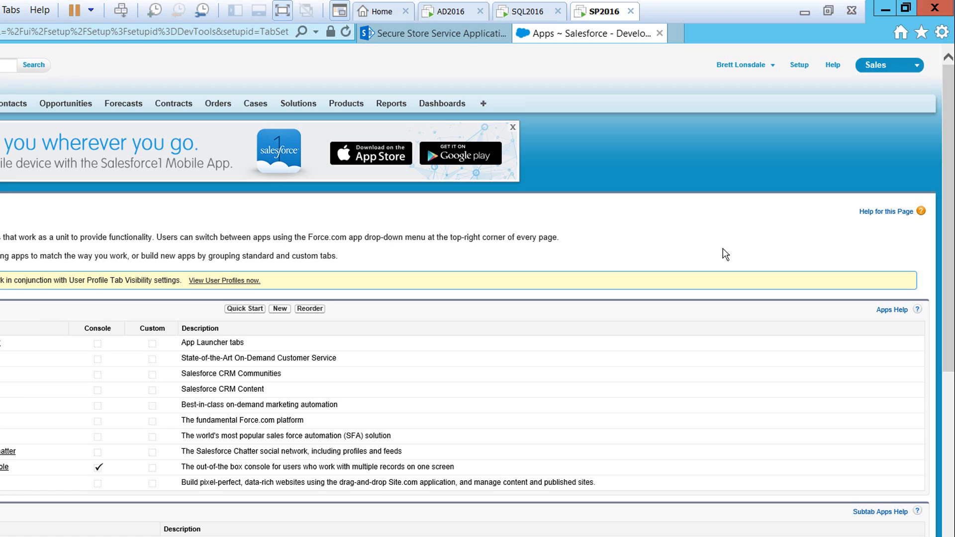
{"action": "mouse_move", "coordinate": [800, 71]}
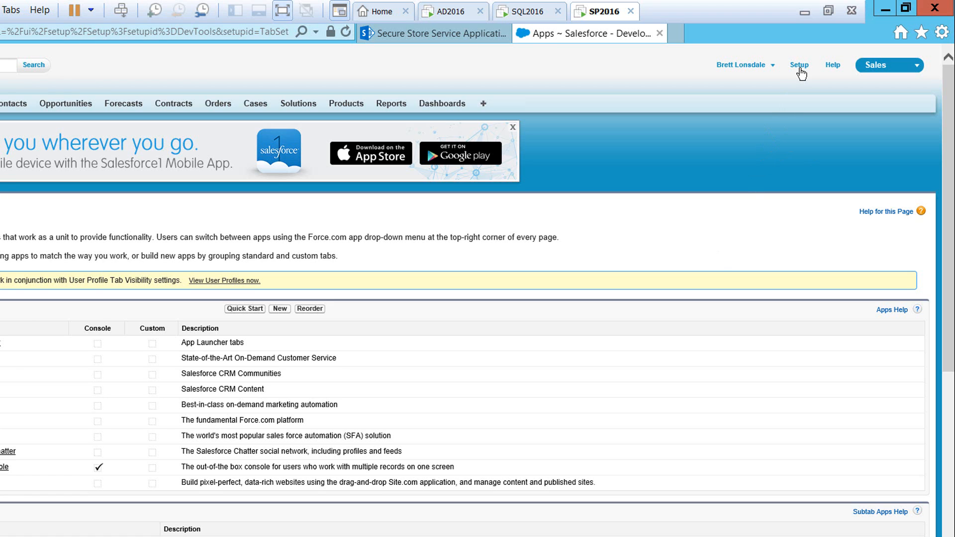
Navigate to the Apps page under Create in Salesforce Setup
{"action": "left_click", "coordinate": [801, 64]}
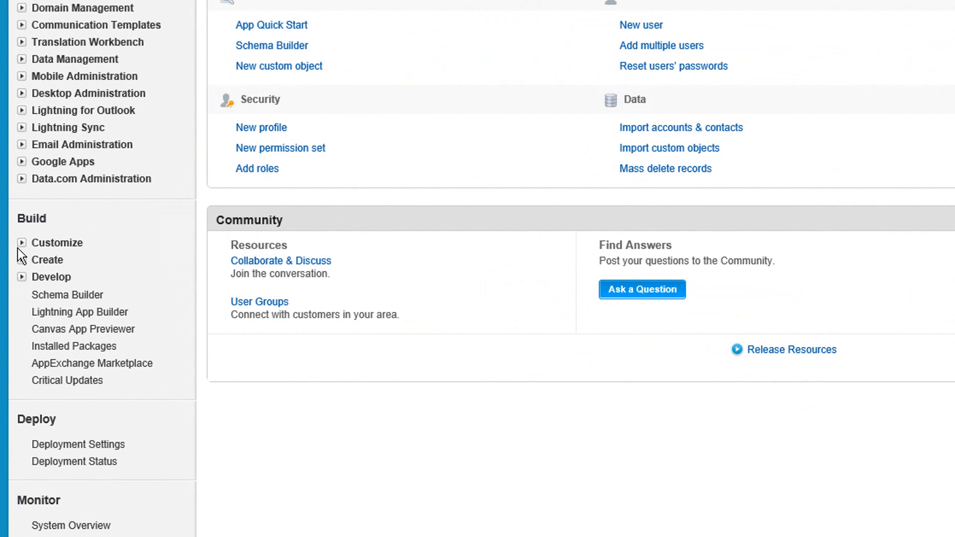
{"action": "left_click", "coordinate": [23, 260]}
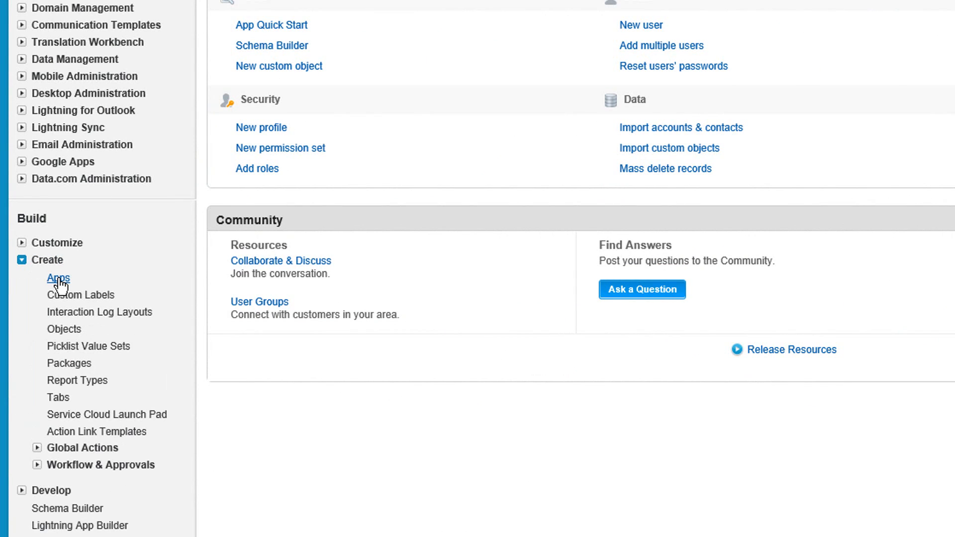
{"action": "left_click", "coordinate": [57, 278]}
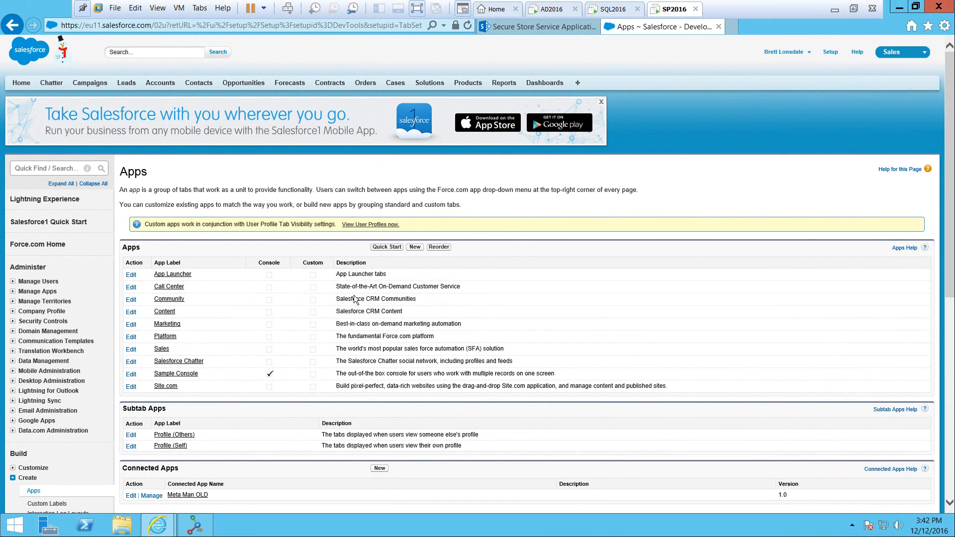
{"action": "scroll", "scroll_direction": "down", "scroll_amount": 3}
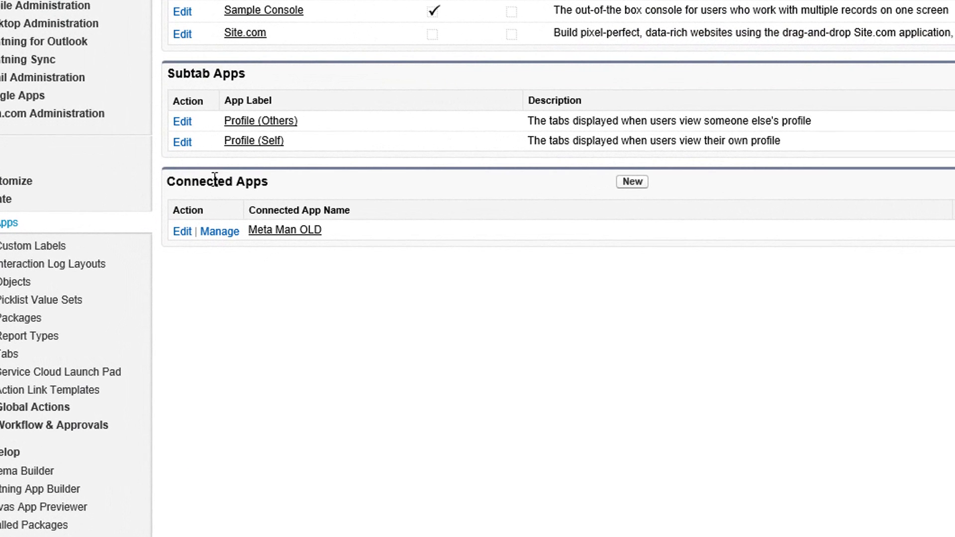
{"action": "mouse_move", "coordinate": [626, 199]}
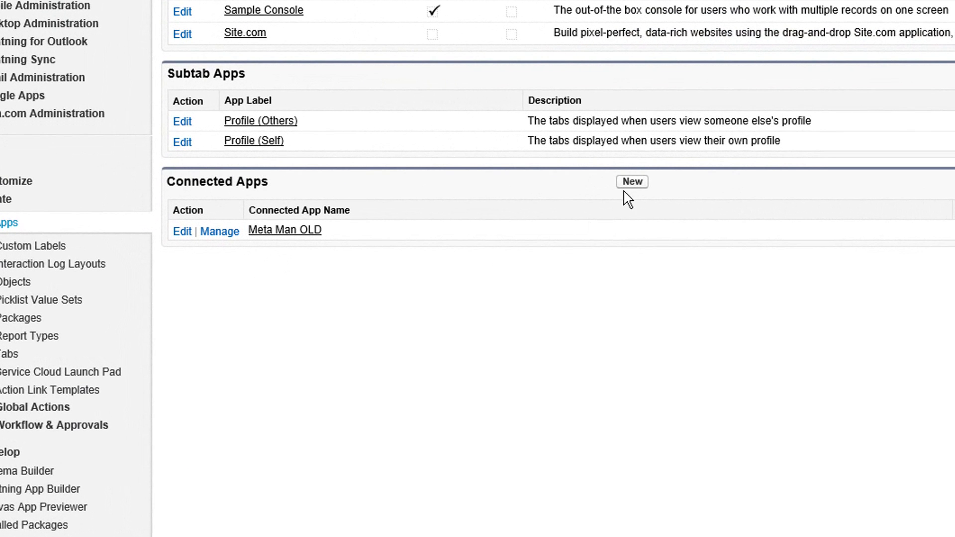
{"action": "mouse_move", "coordinate": [633, 182]}
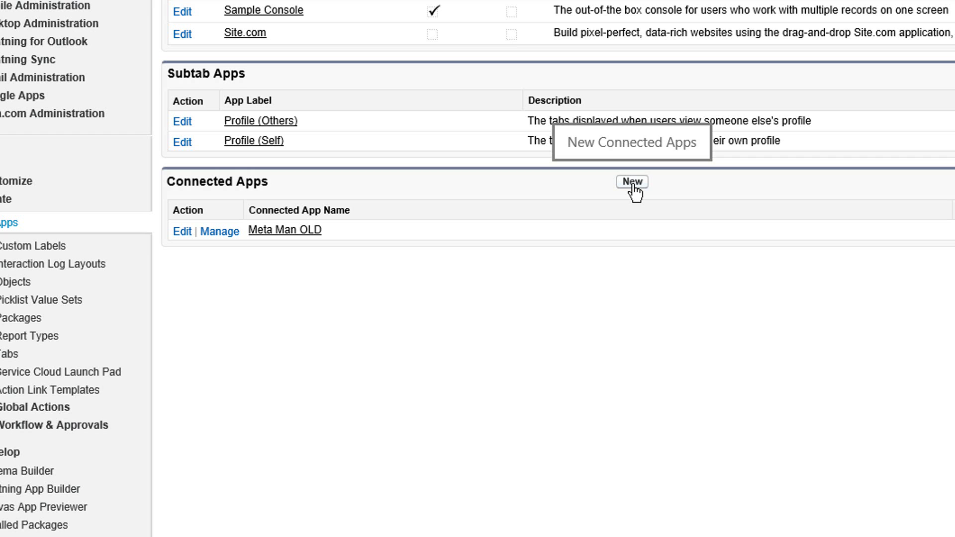
Create connected app 'BCS Meta Man' with OAuth, a localhost /callback URL and api scope
{"action": "left_click", "coordinate": [632, 182]}
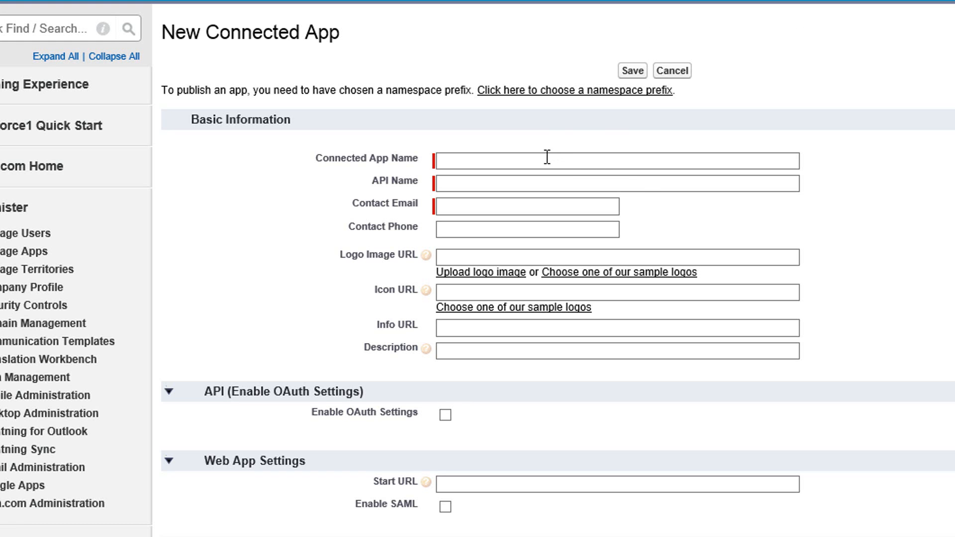
{"action": "type", "text": "B"}
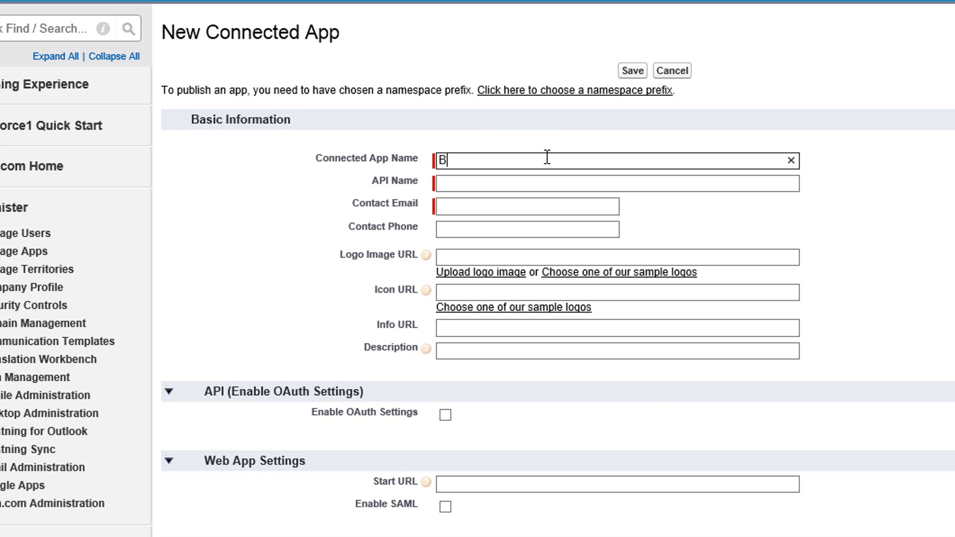
{"action": "type", "text": "CS Meta Man"}
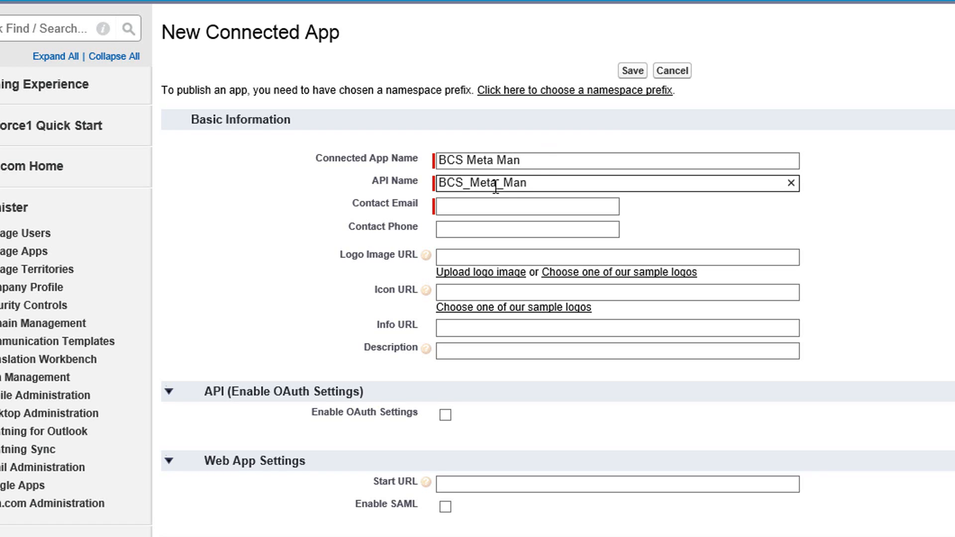
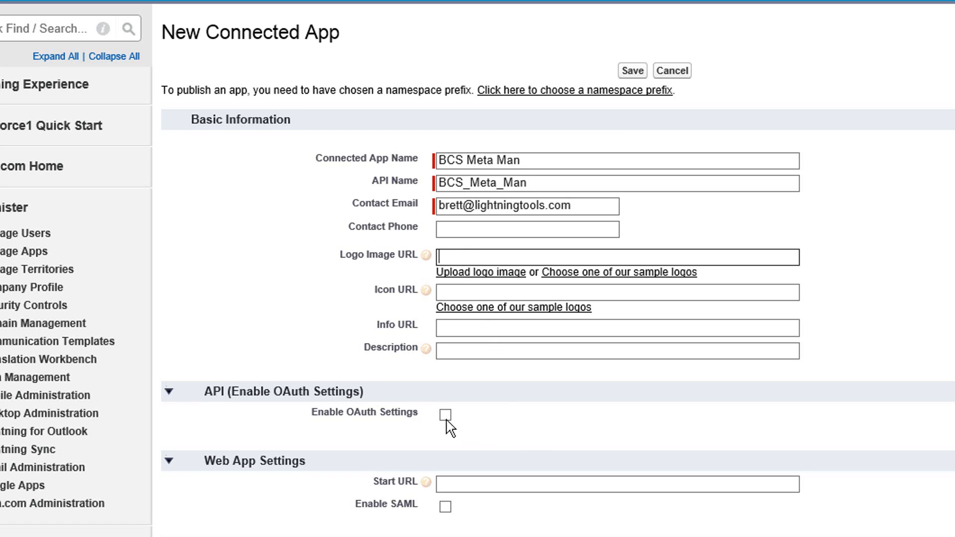
{"action": "left_click", "coordinate": [445, 416]}
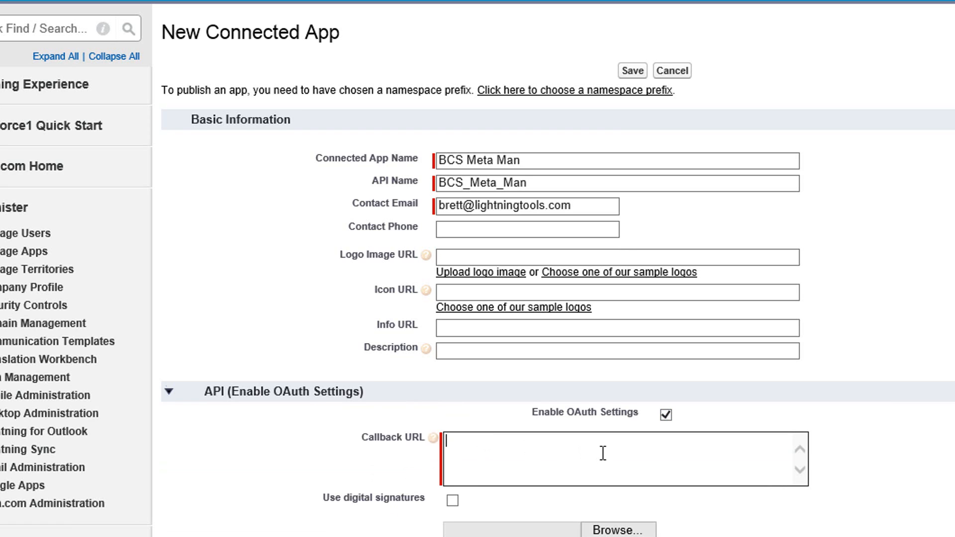
{"action": "type", "text": "https://localhost"}
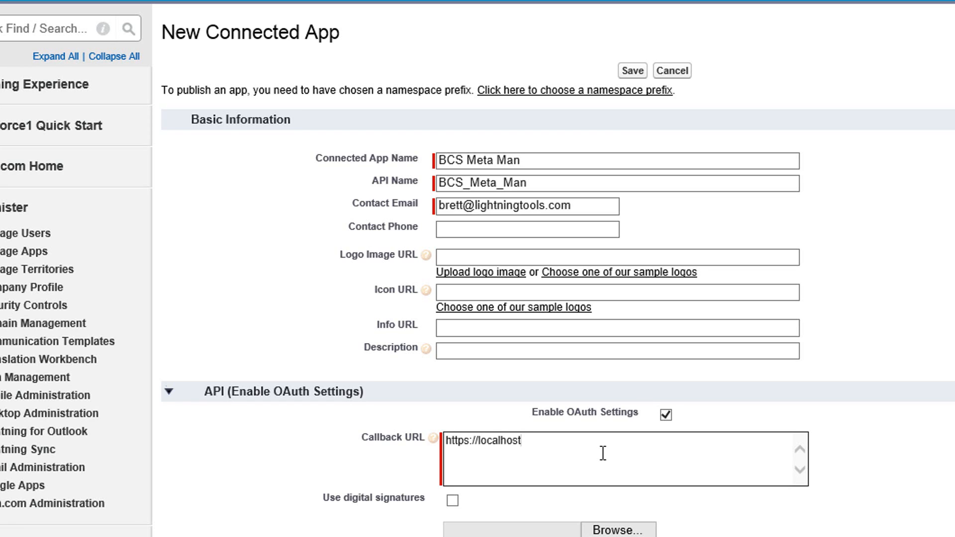
{"action": "type", "text": "/callback"}
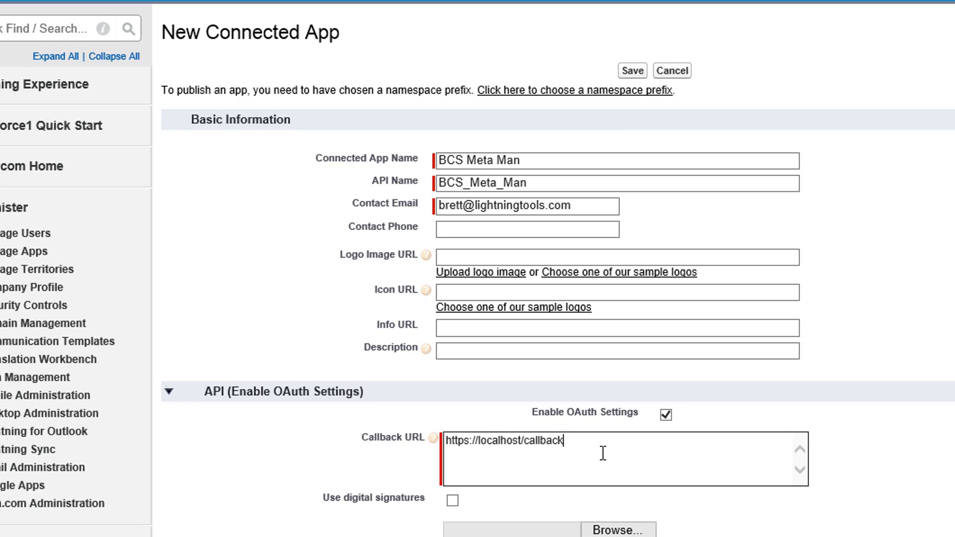
{"action": "scroll", "scroll_direction": "down", "scroll_amount": 3}
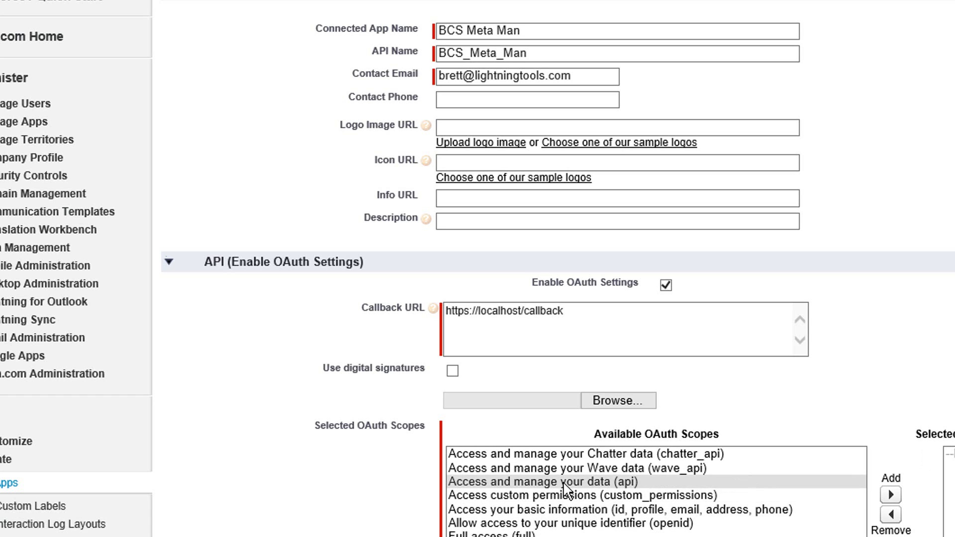
{"action": "left_click", "coordinate": [544, 481]}
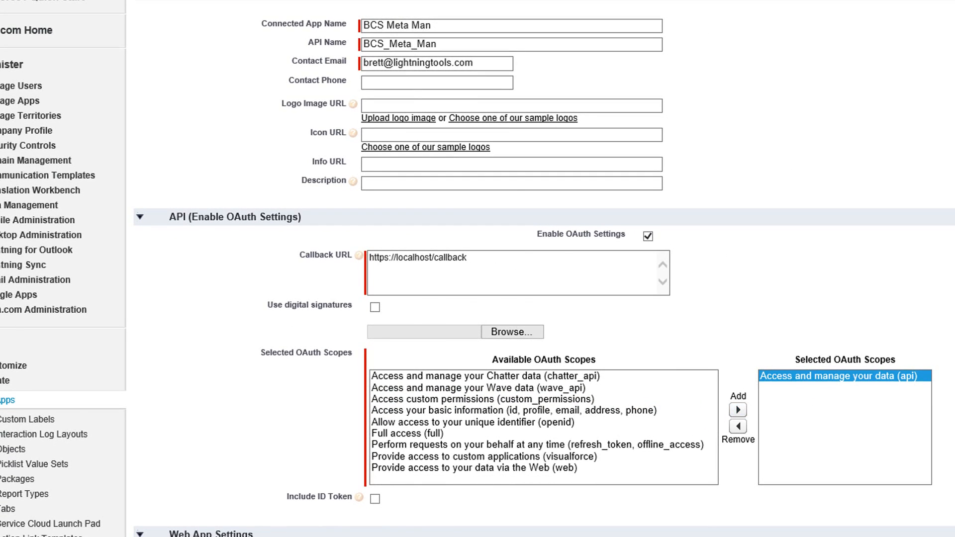
{"action": "scroll", "scroll_direction": "down", "scroll_amount": 3}
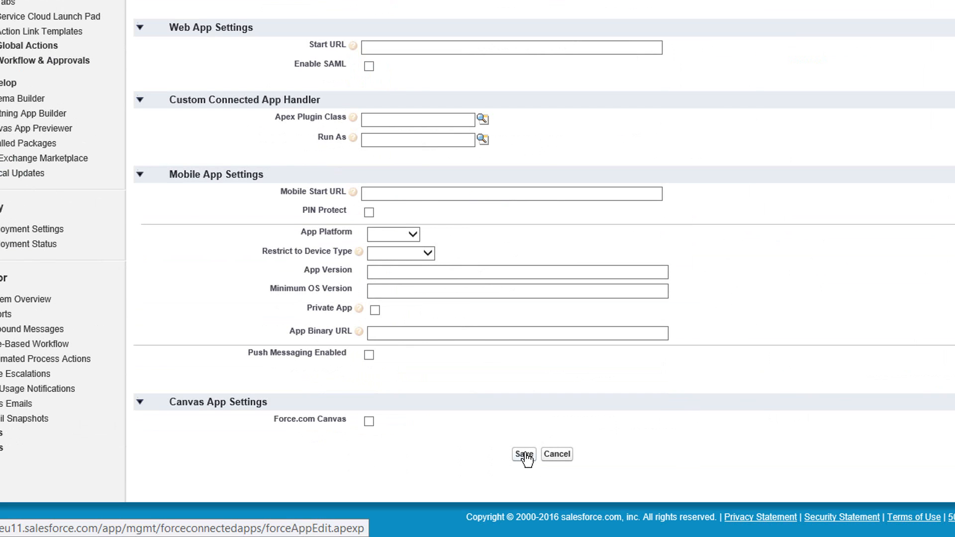
{"action": "left_click", "coordinate": [524, 454]}
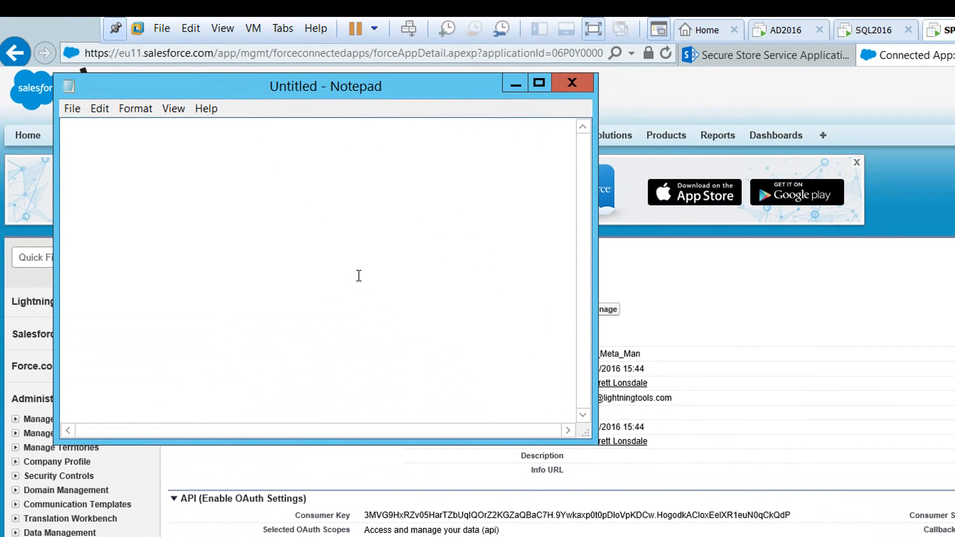
Write 'Consumer Key:' and 'Consumer Secret:' lines in Notepad and reveal the consumer secret
{"action": "type", "text": "Cons"}
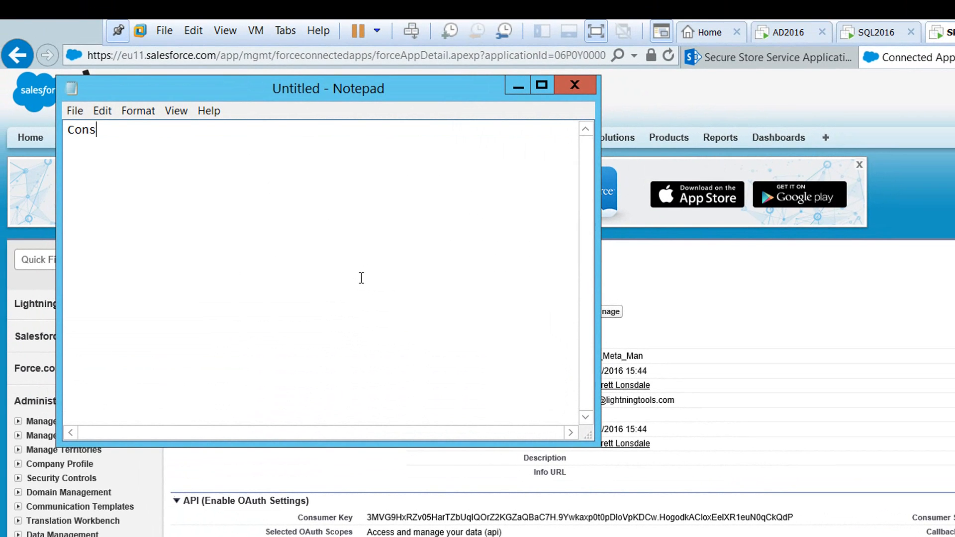
{"action": "type", "text": "umer Key:"}
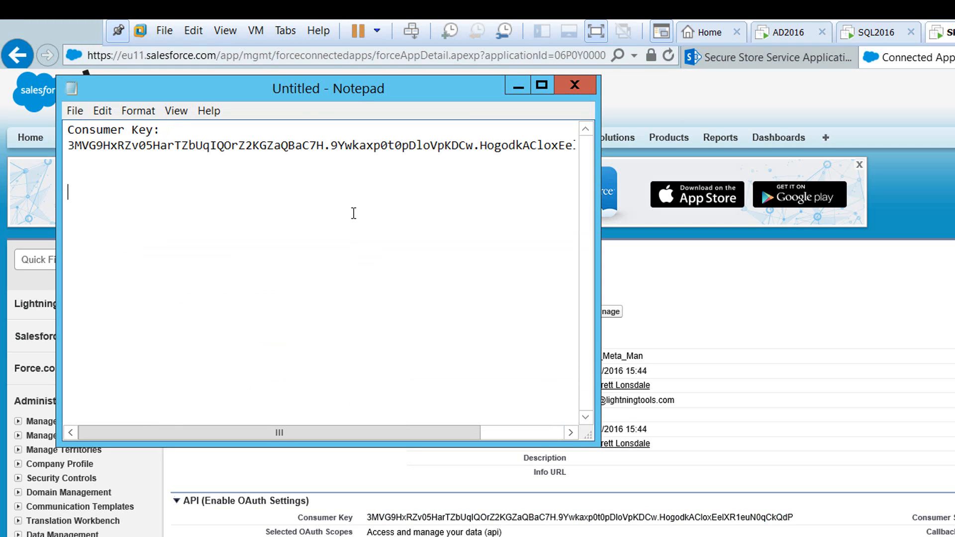
{"action": "type", "text": "Consumer Sec"}
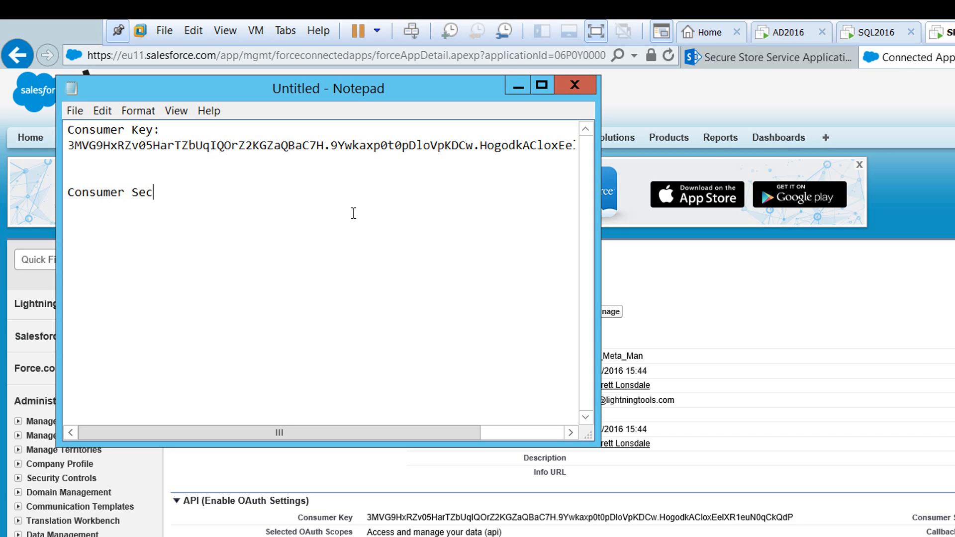
{"action": "type", "text": "ret:"}
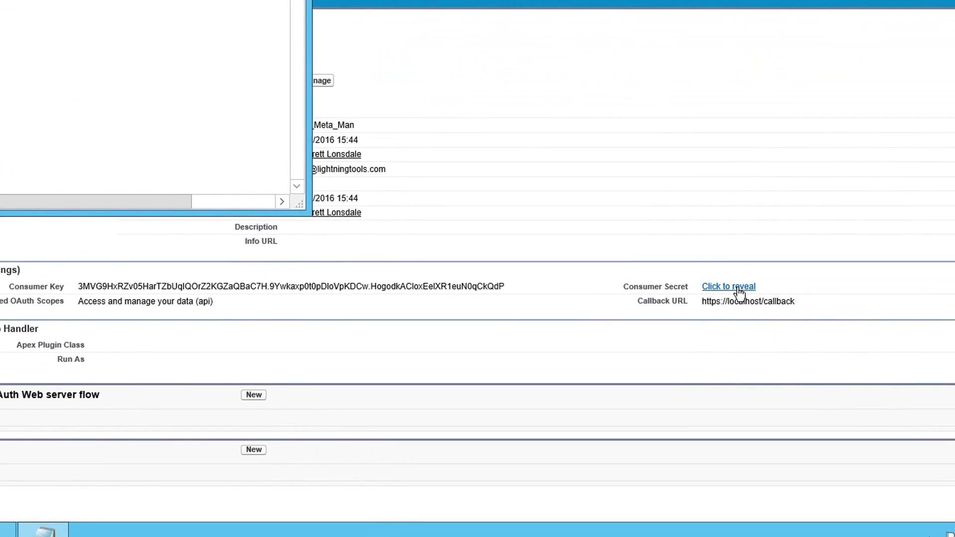
{"action": "left_click", "coordinate": [729, 287]}
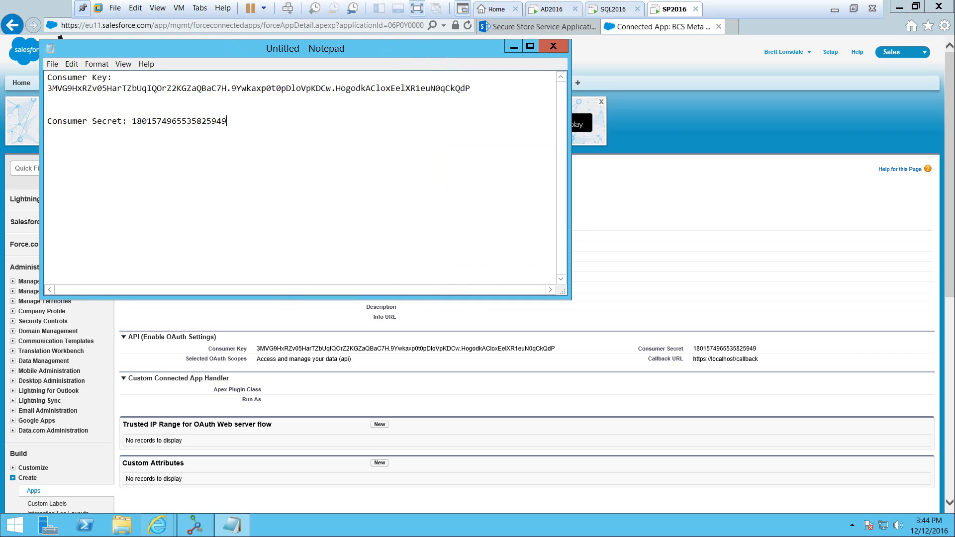
{"action": "mouse_move", "coordinate": [688, 276]}
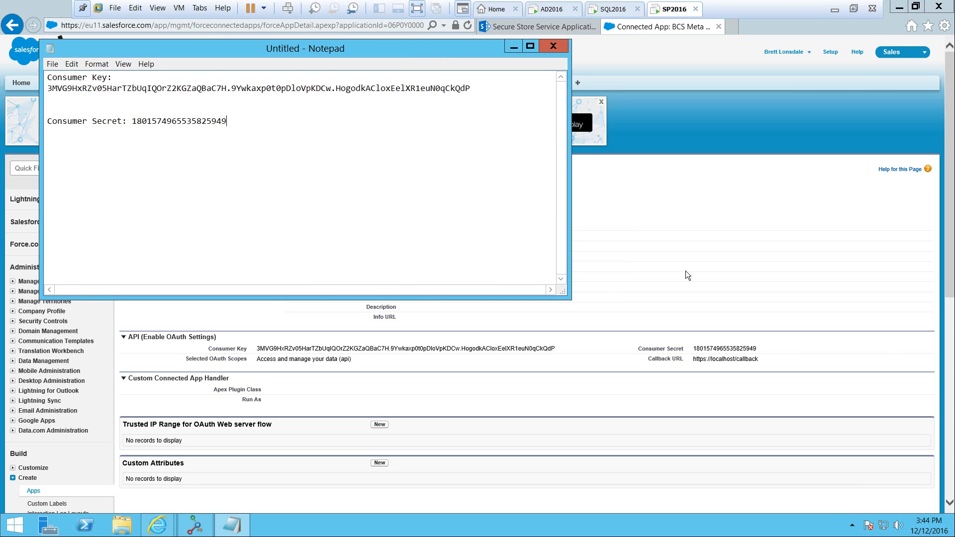
Edit BCS Meta Man's policies, set IP Relaxation to 'Relax IP restrictions', and save
{"action": "left_click", "coordinate": [554, 46]}
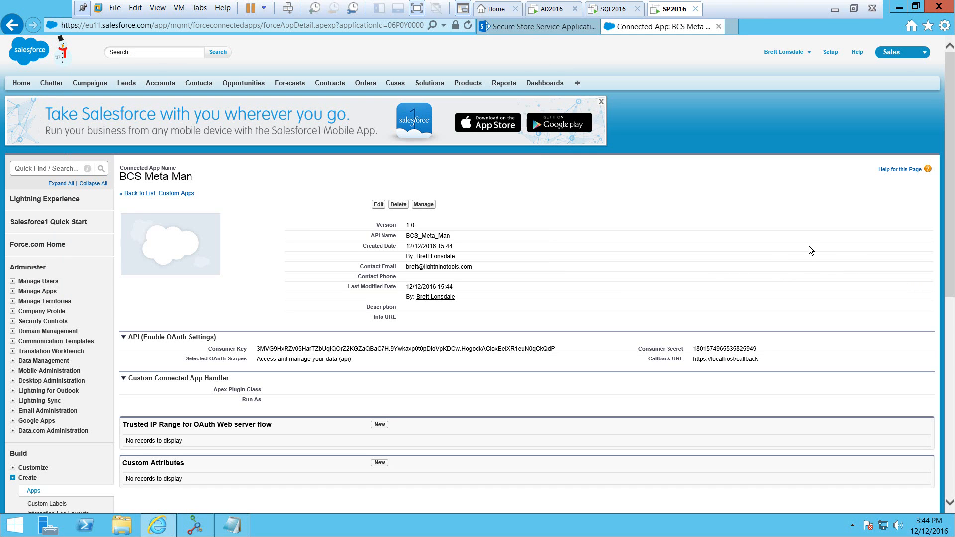
{"action": "mouse_move", "coordinate": [424, 207]}
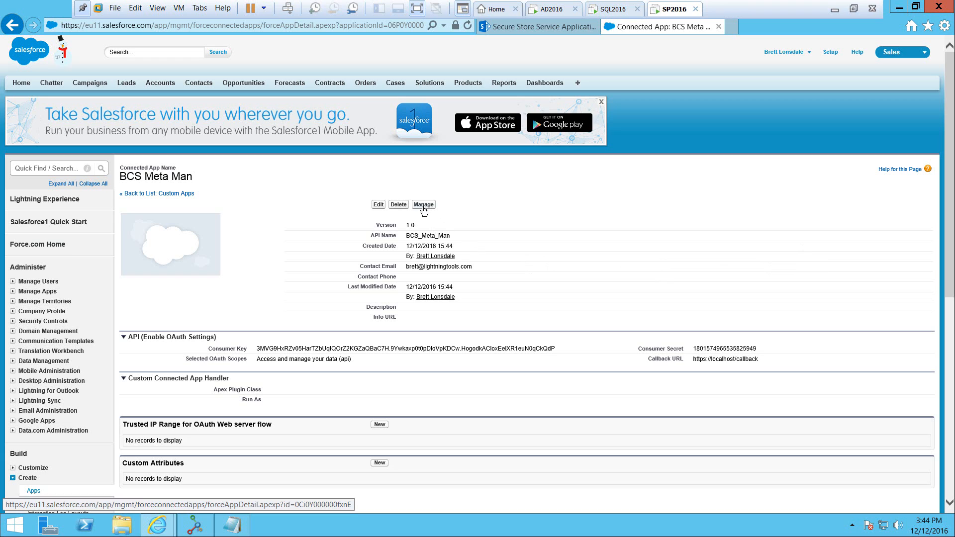
{"action": "left_click", "coordinate": [424, 205]}
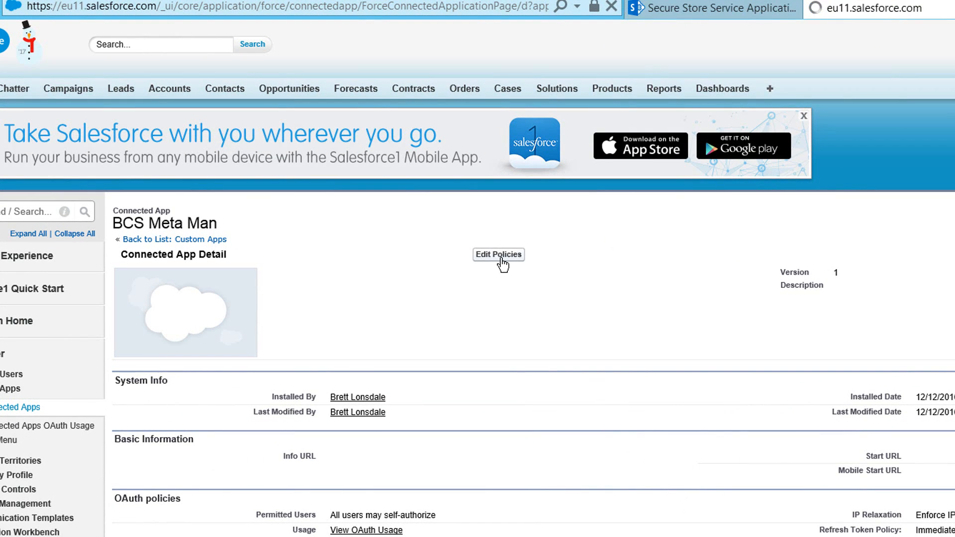
{"action": "left_click", "coordinate": [499, 254]}
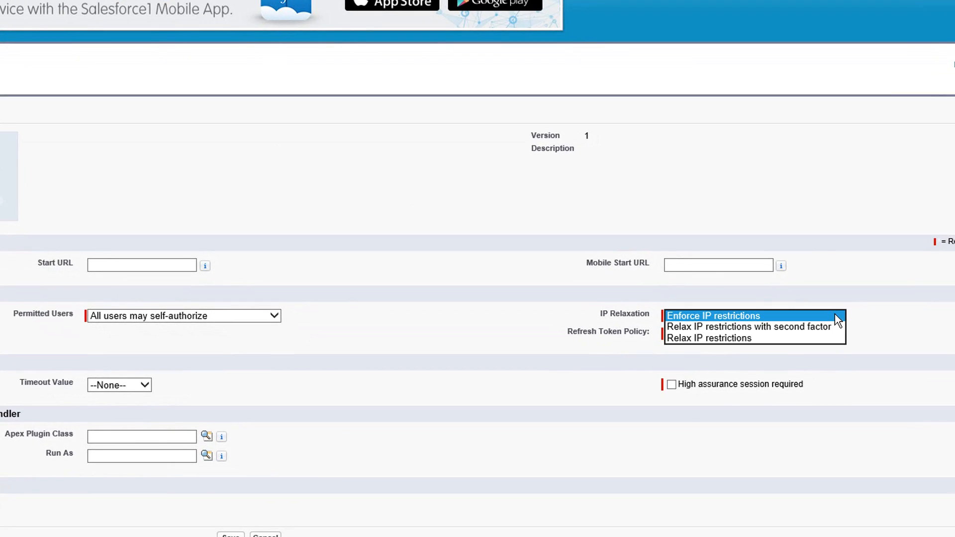
{"action": "mouse_move", "coordinate": [736, 344]}
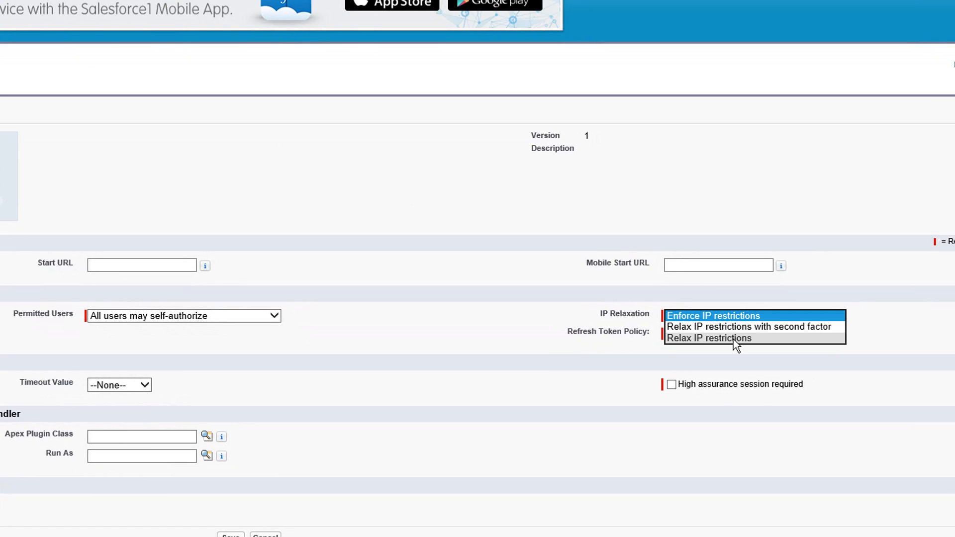
{"action": "left_click", "coordinate": [710, 338]}
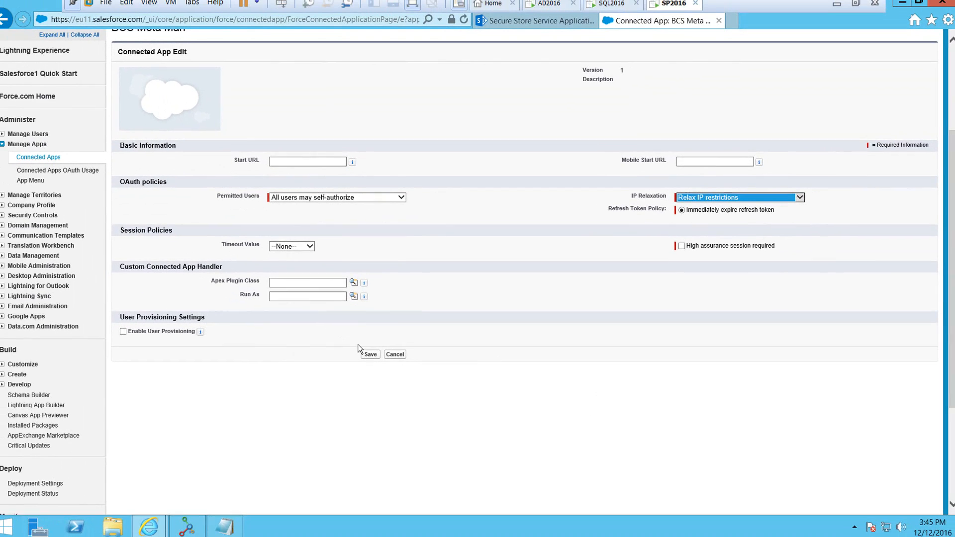
{"action": "left_click", "coordinate": [370, 355]}
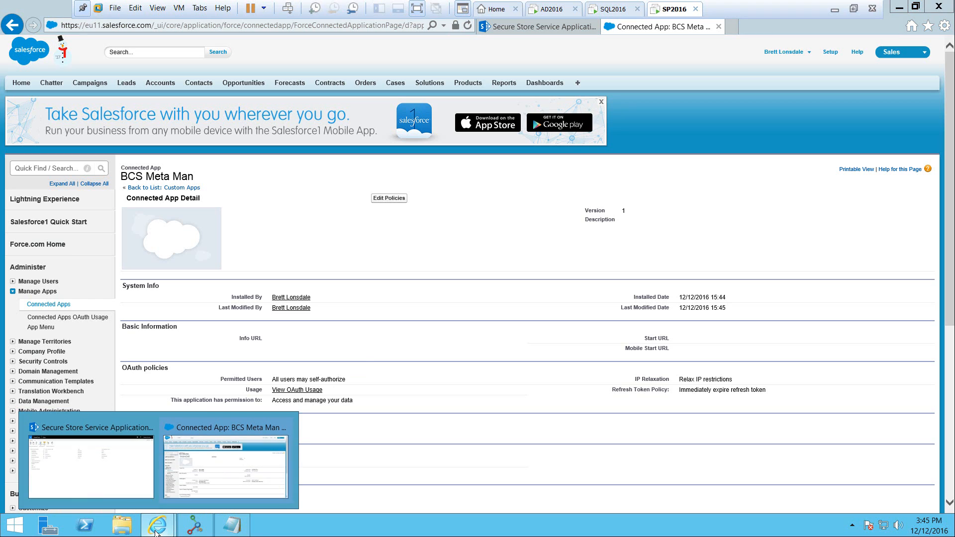
{"action": "left_click", "coordinate": [539, 26]}
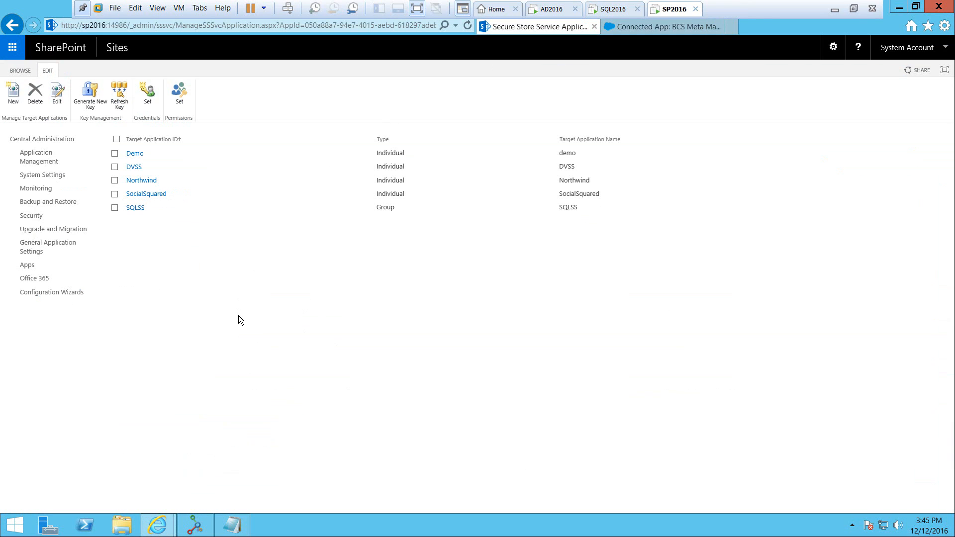
{"action": "mouse_move", "coordinate": [229, 319]}
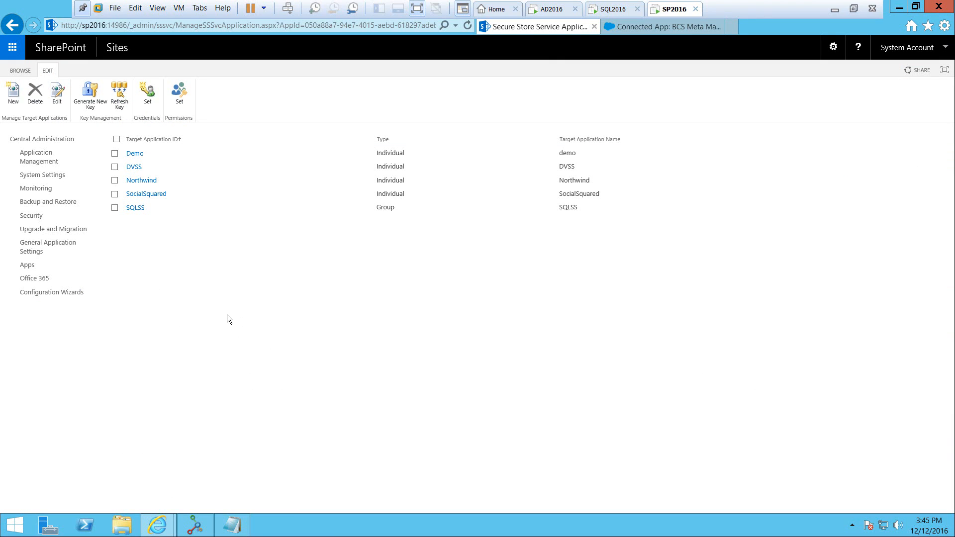
{"action": "mouse_move", "coordinate": [166, 268]}
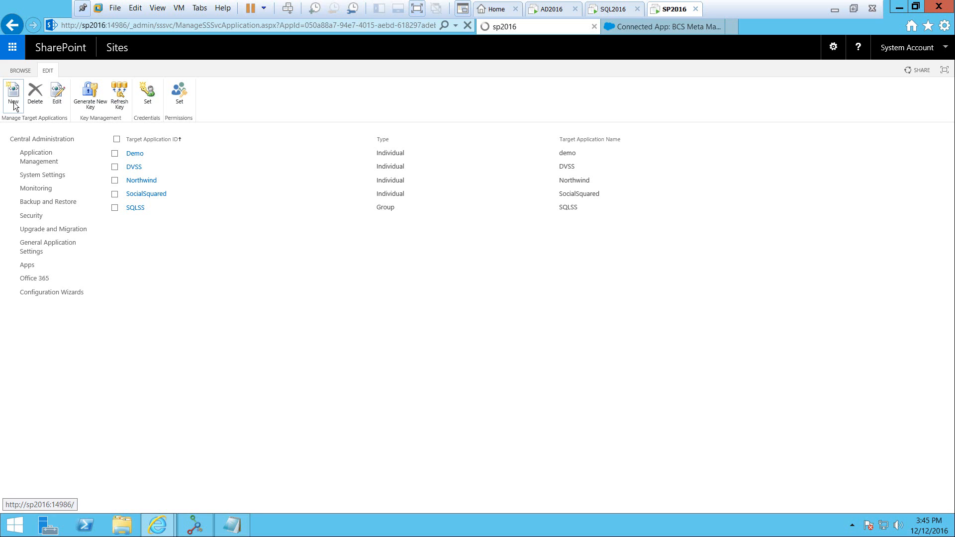
{"action": "left_click", "coordinate": [13, 93]}
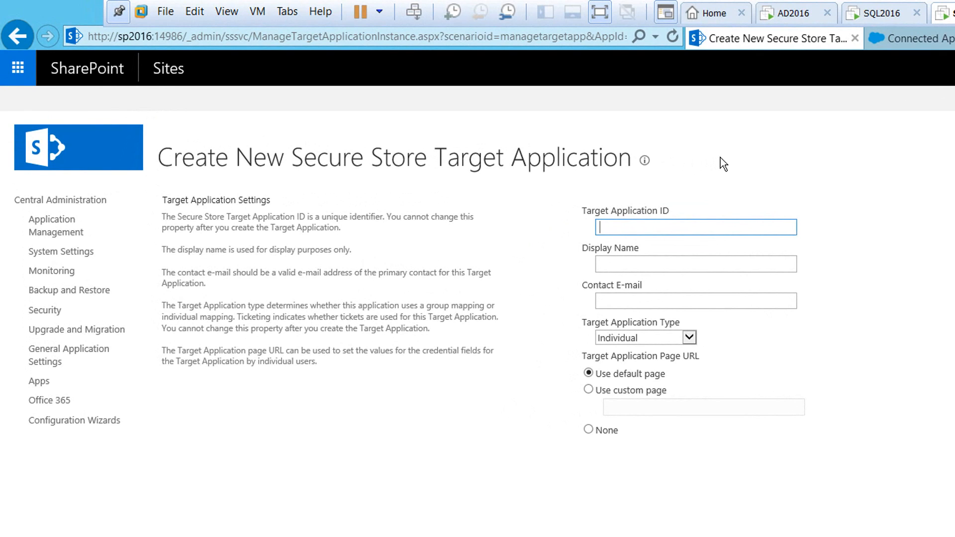
{"action": "type", "text": "Salesforce_Users"}
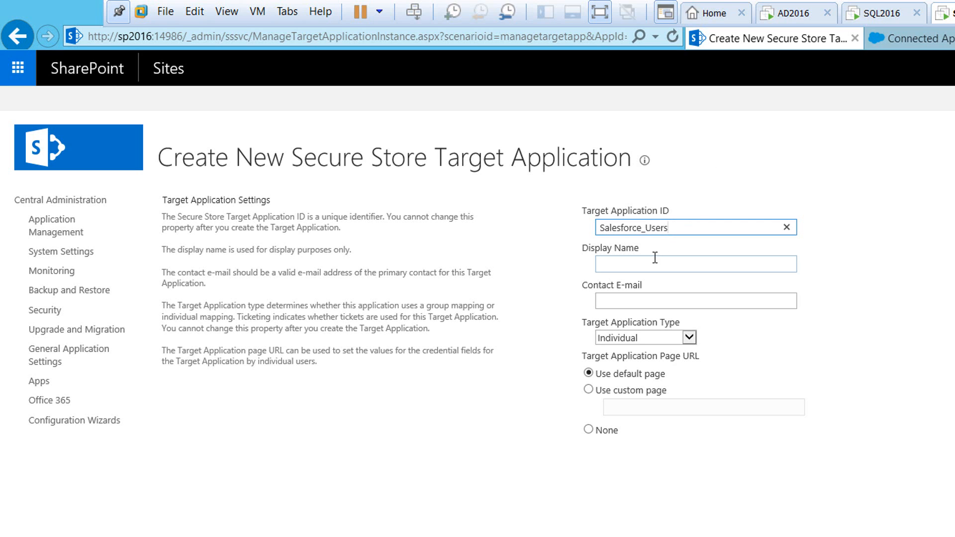
{"action": "double_click", "coordinate": [634, 227]}
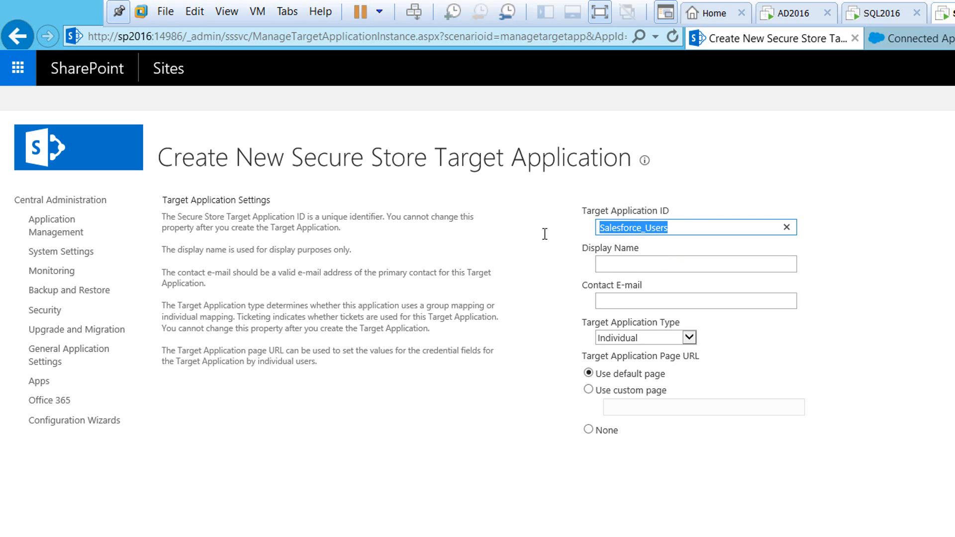
{"action": "type", "text": "Salesforce_Users"}
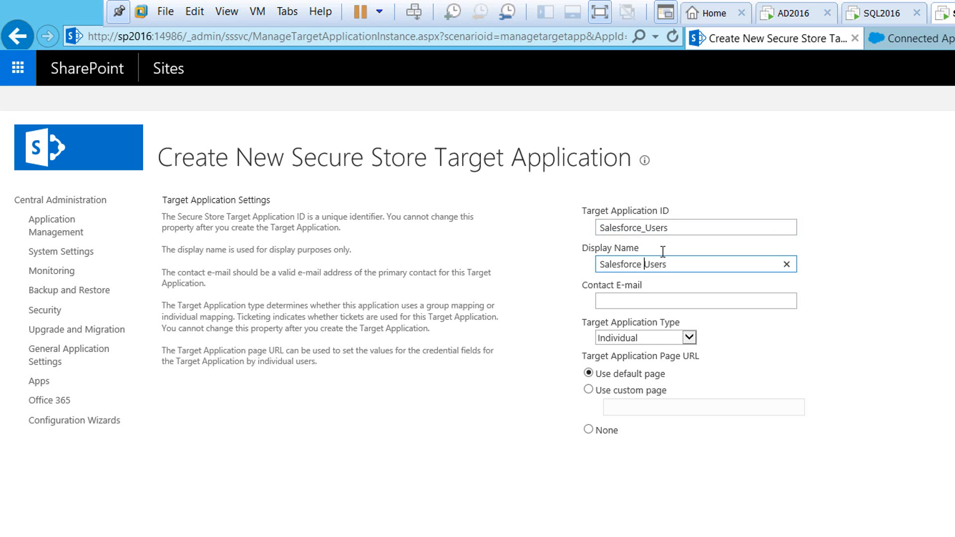
{"action": "type", "text": "a"}
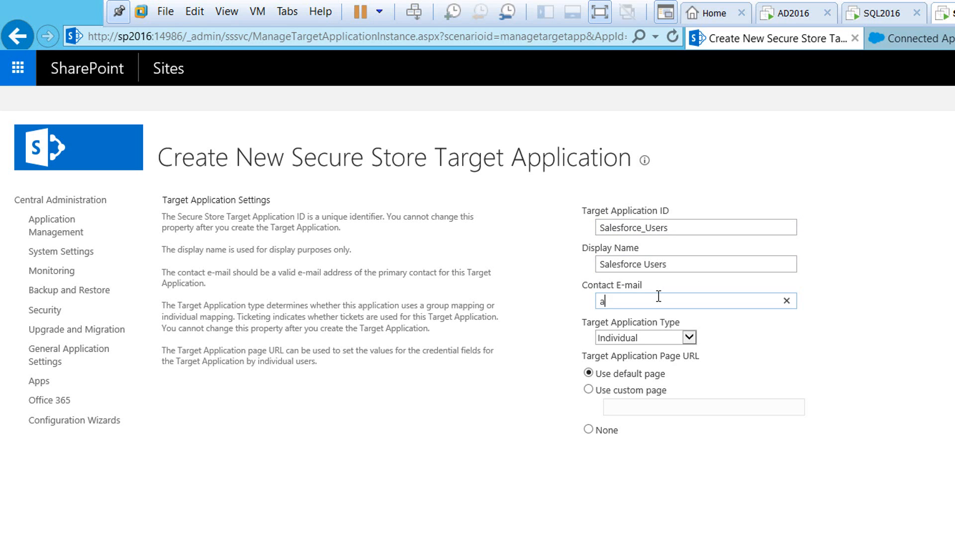
{"action": "type", "text": "@b.com"}
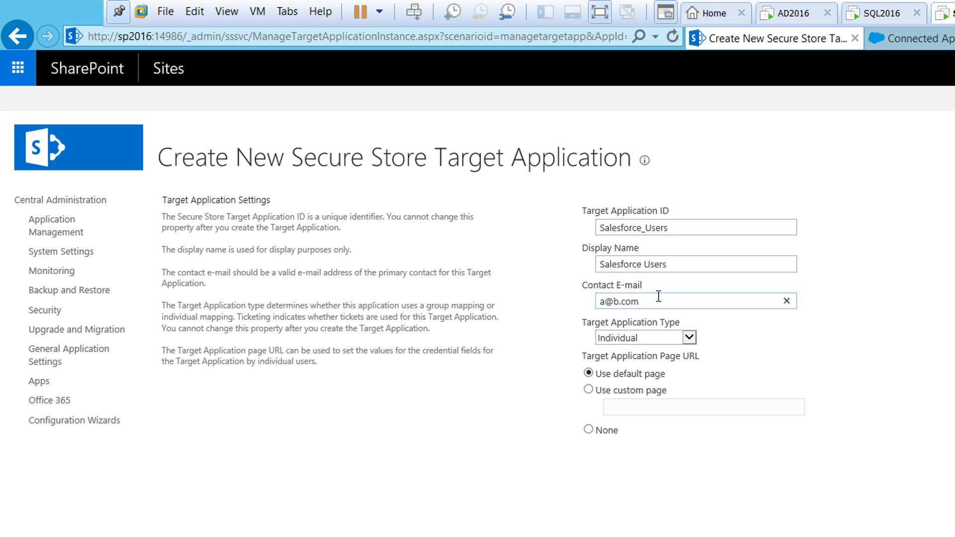
{"action": "left_click", "coordinate": [688, 336]}
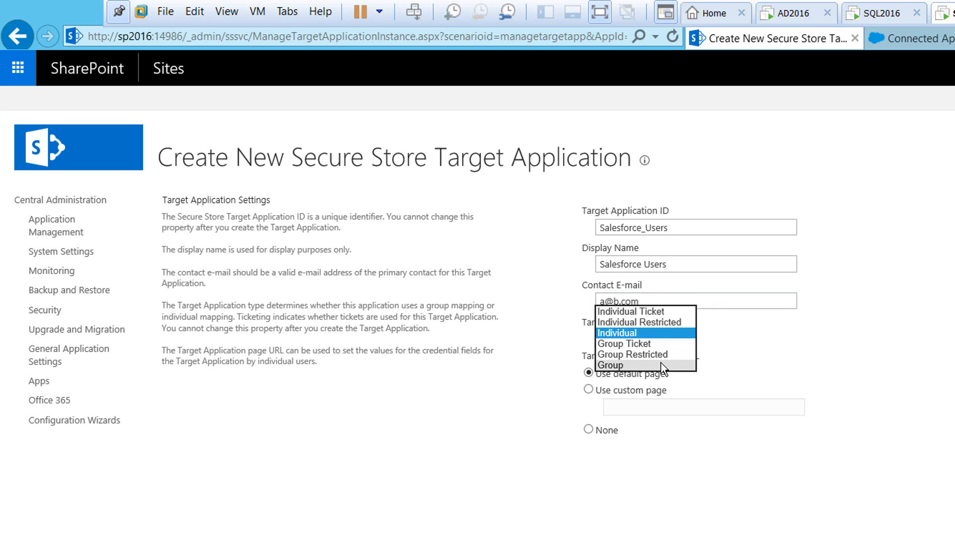
{"action": "left_click", "coordinate": [612, 366]}
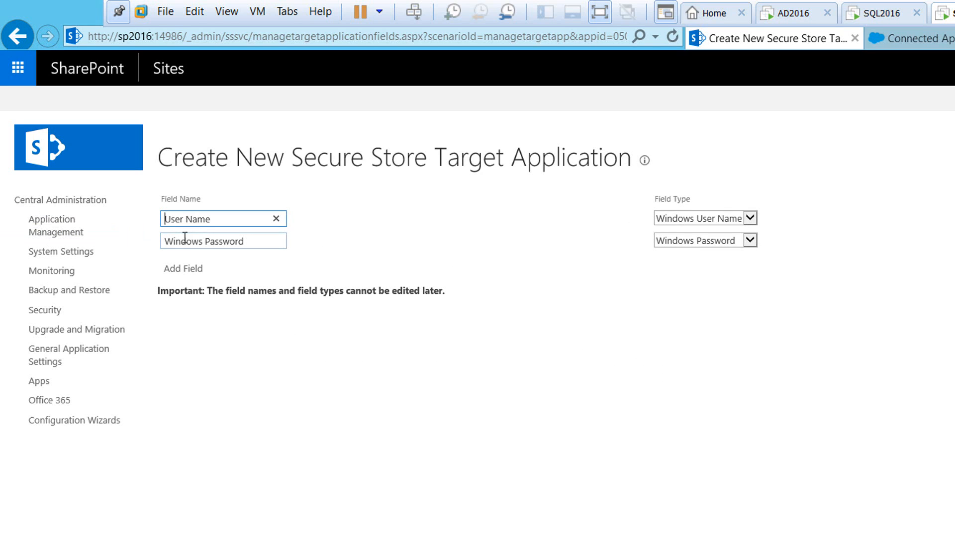
Name the credential fields, then add lt\administrator as administrator and member
{"action": "type", "text": "Password"}
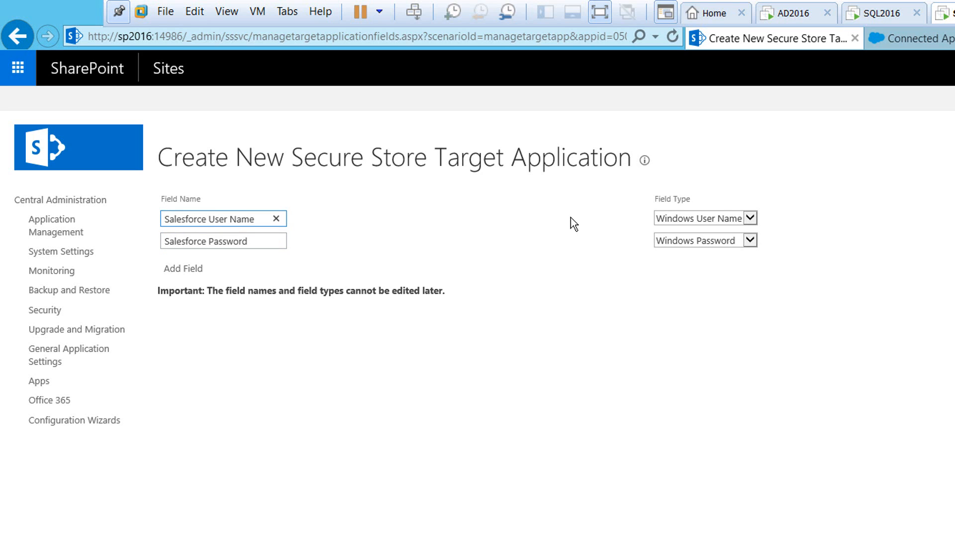
{"action": "left_click", "coordinate": [751, 219]}
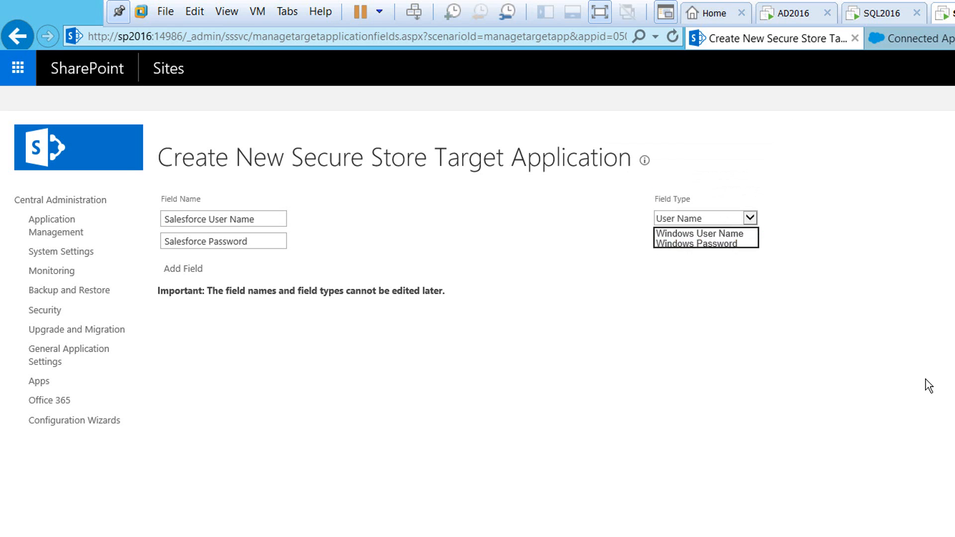
{"action": "left_click", "coordinate": [696, 243]}
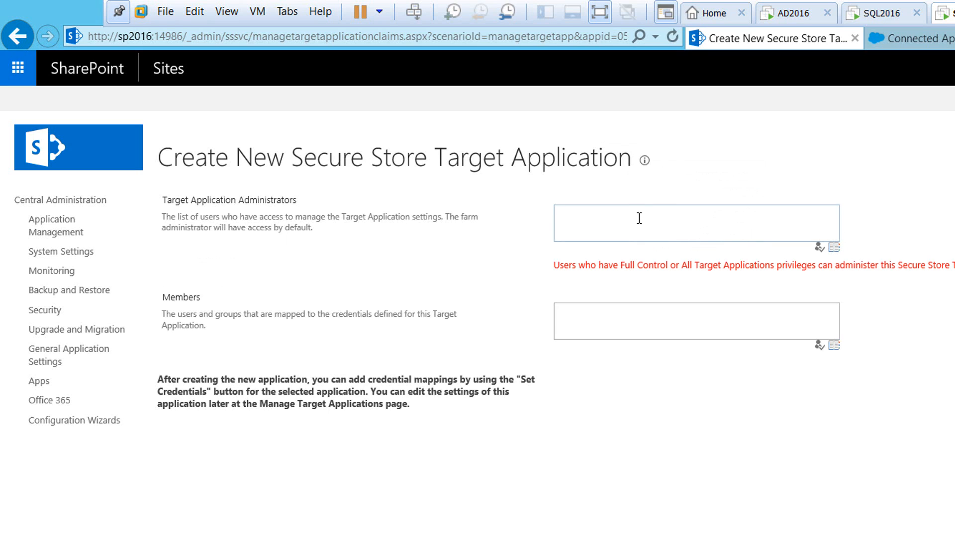
{"action": "type", "text": "lt\\"}
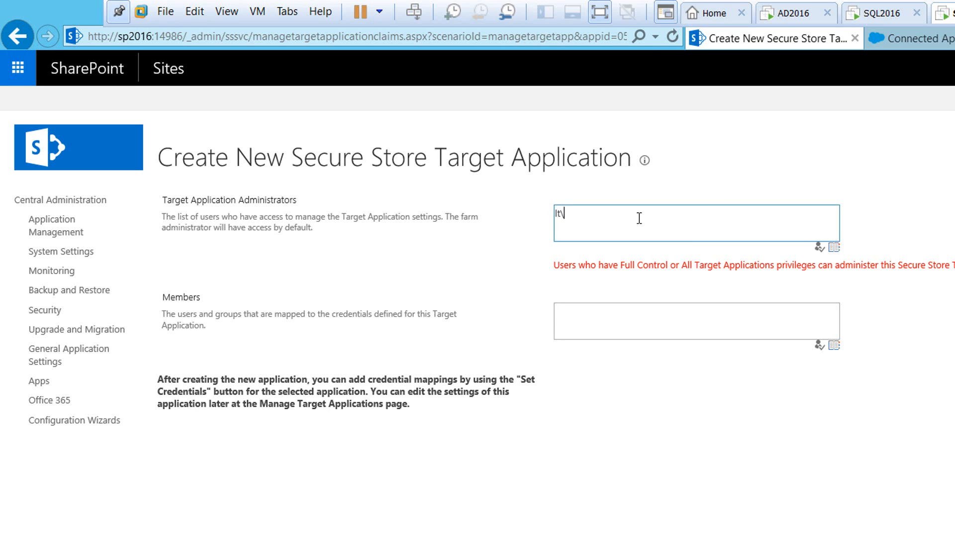
{"action": "type", "text": "administrator"}
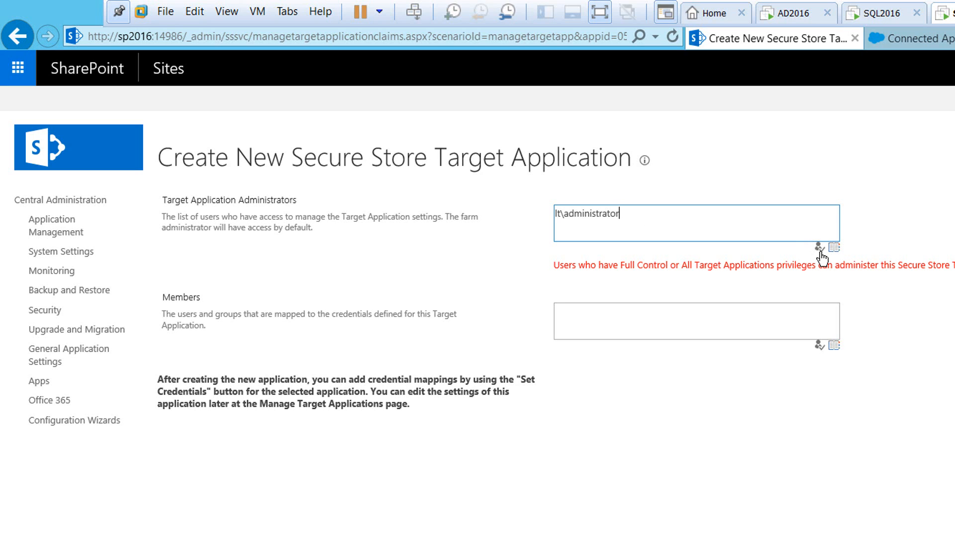
{"action": "left_click", "coordinate": [697, 323]}
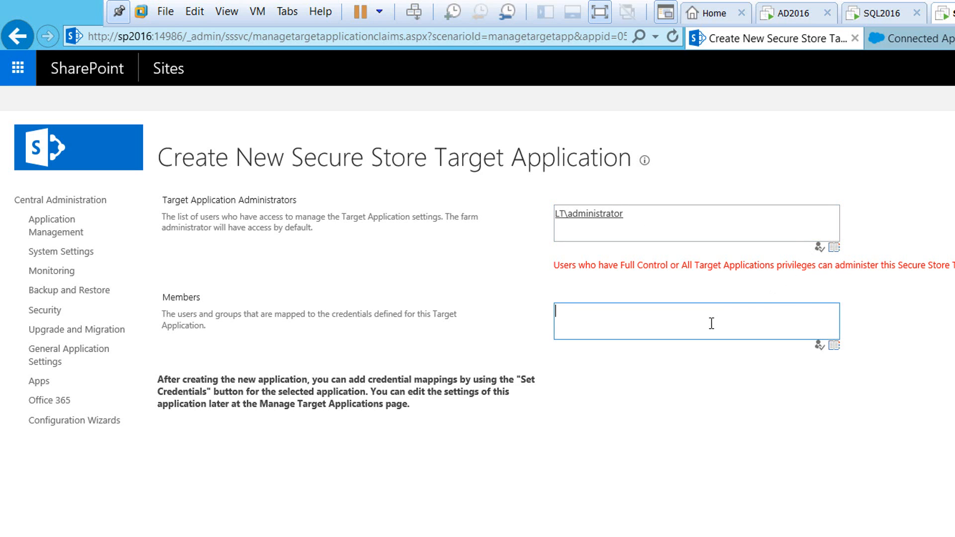
{"action": "type", "text": "lt\\"}
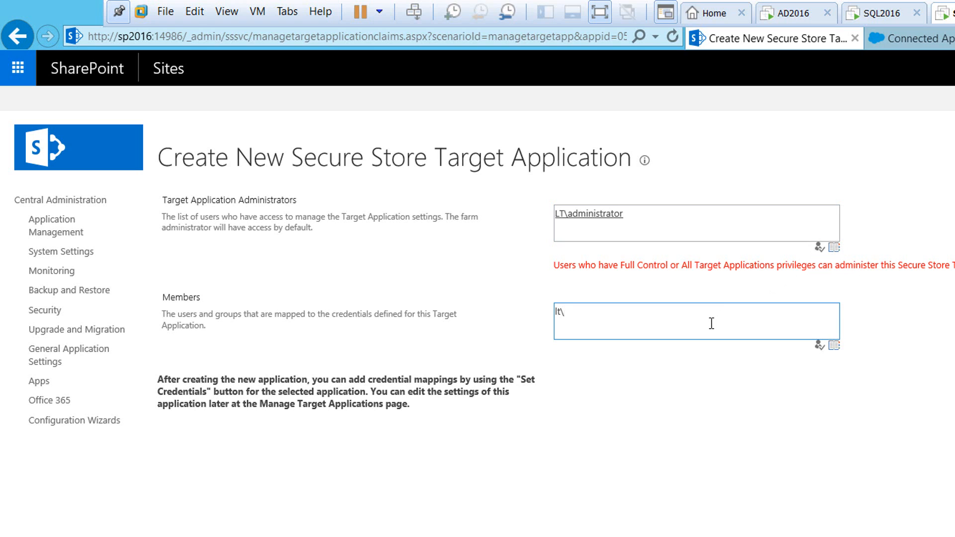
{"action": "type", "text": "administ"}
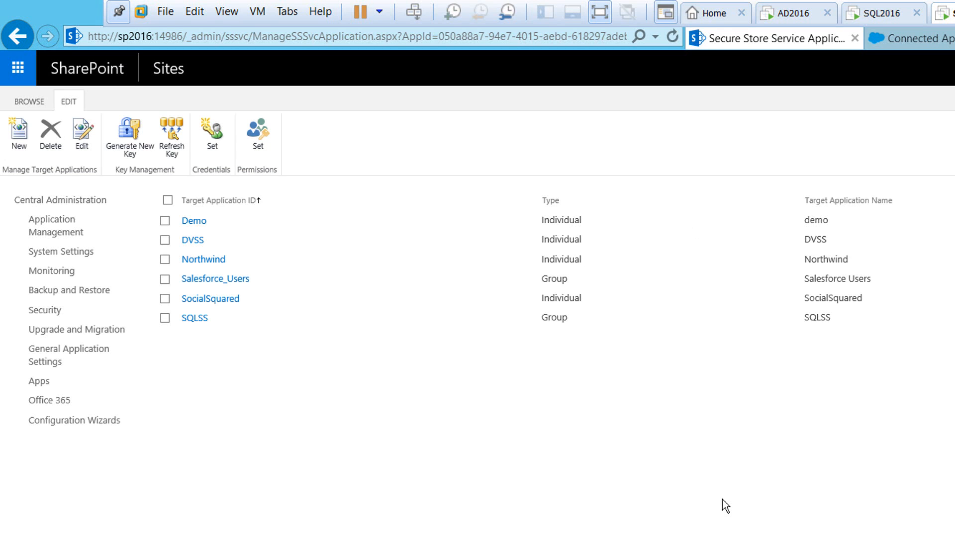
{"action": "mouse_move", "coordinate": [166, 289]}
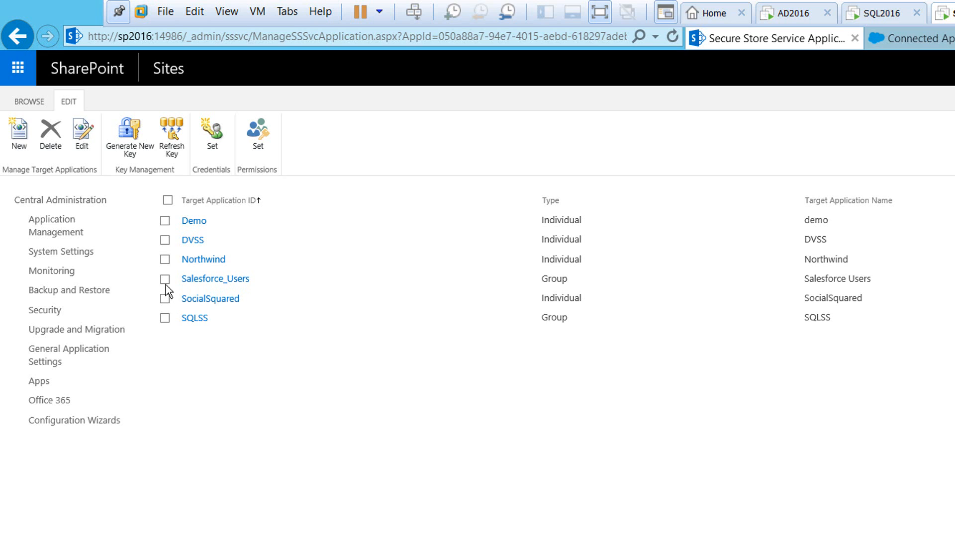
Save the Salesforce user name and confirmed password as Salesforce_Users credentials
{"action": "left_click", "coordinate": [165, 279]}
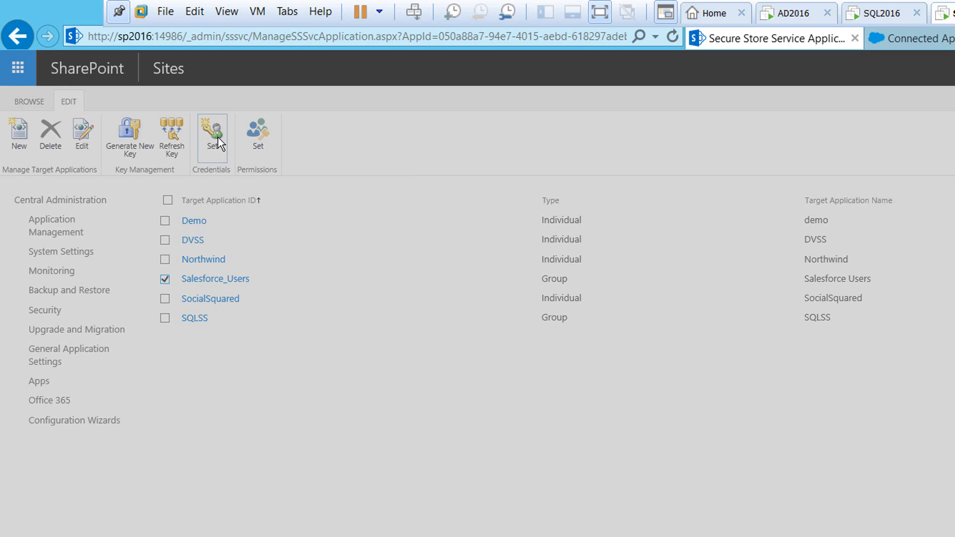
{"action": "left_click", "coordinate": [212, 135]}
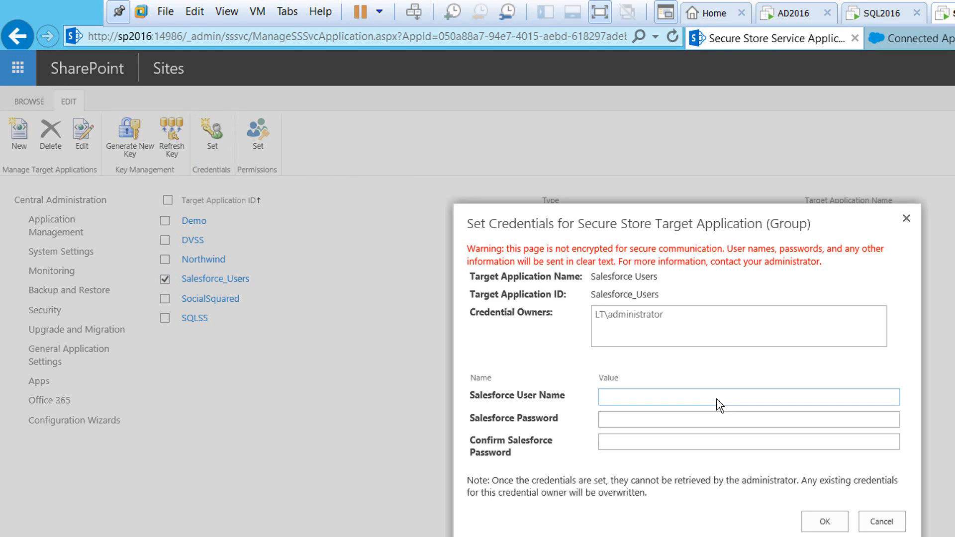
{"action": "left_click", "coordinate": [748, 397]}
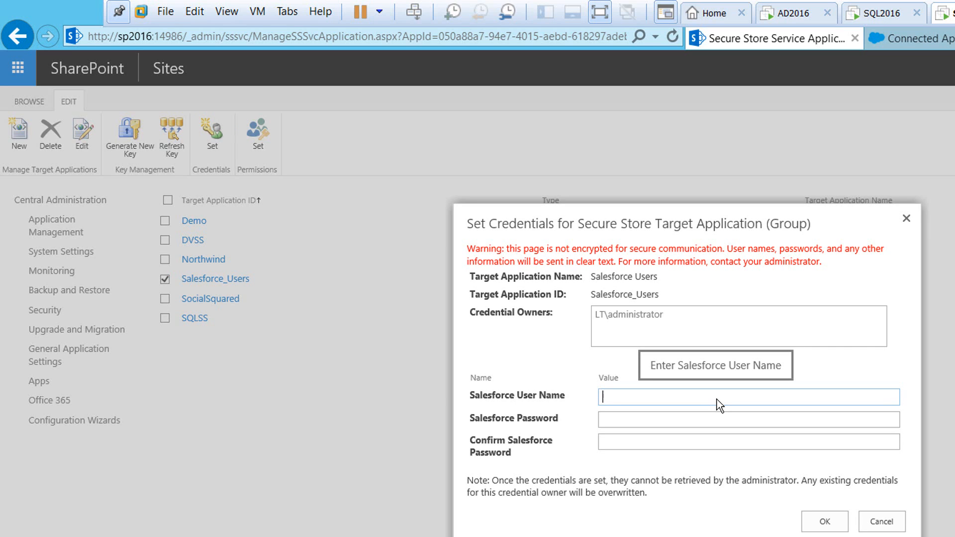
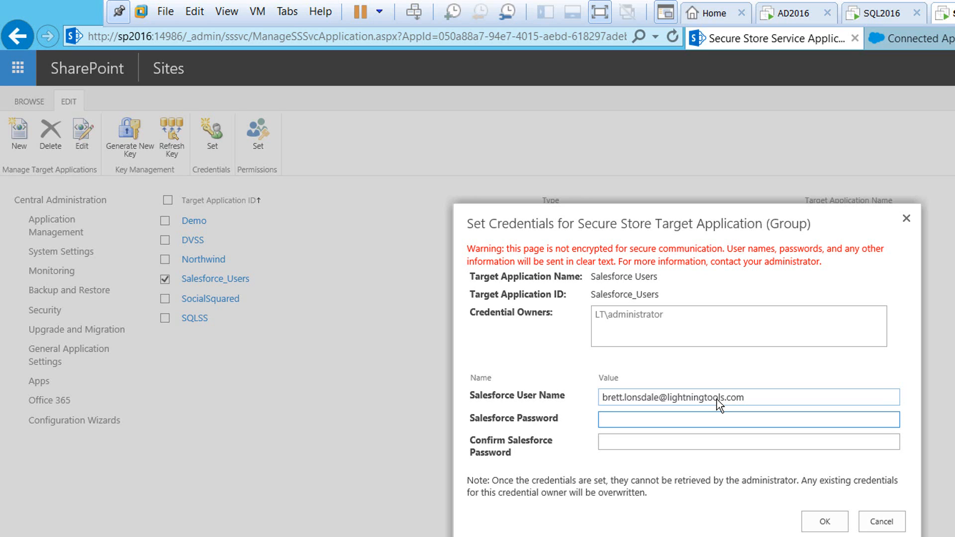
{"action": "type", "text": "••"}
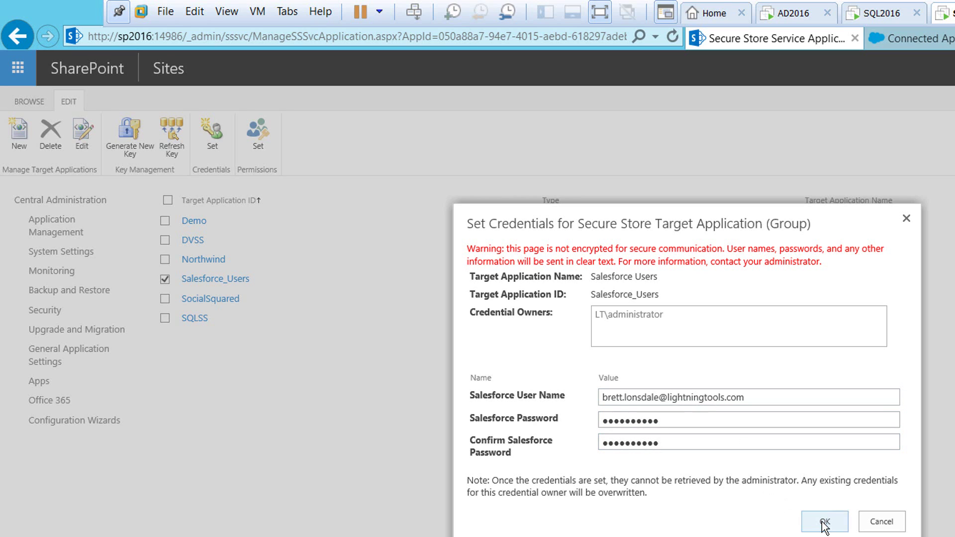
{"action": "left_click", "coordinate": [828, 536]}
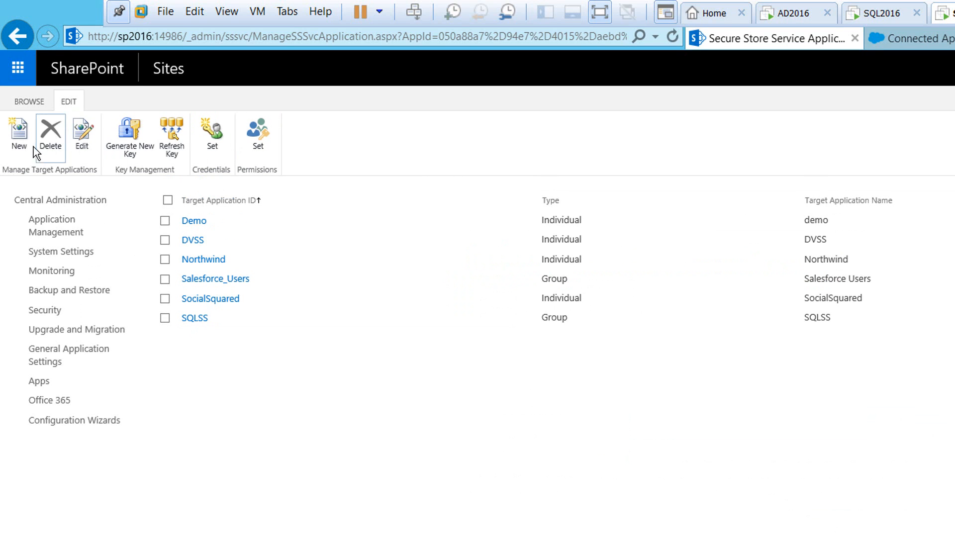
{"action": "left_click", "coordinate": [19, 132]}
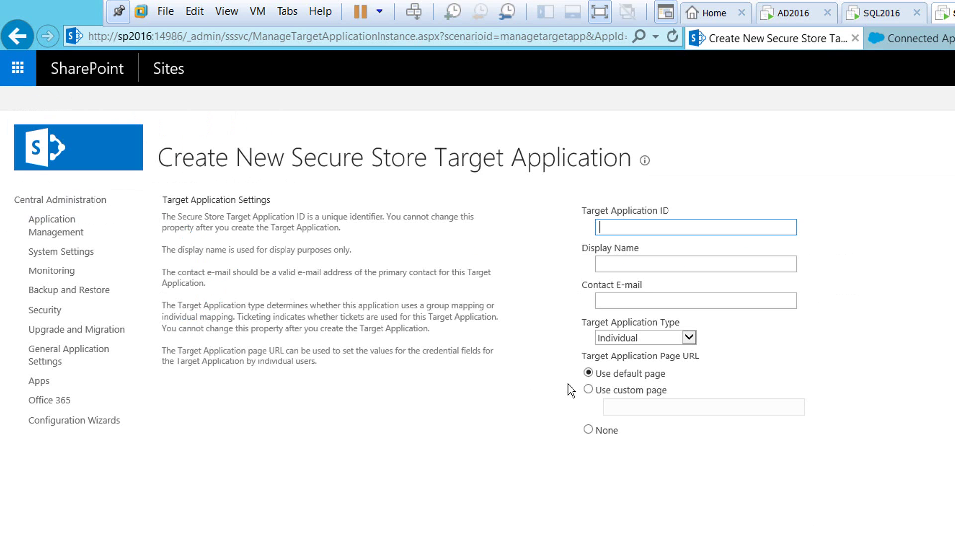
{"action": "type", "text": "Salesforce_Connected_"}
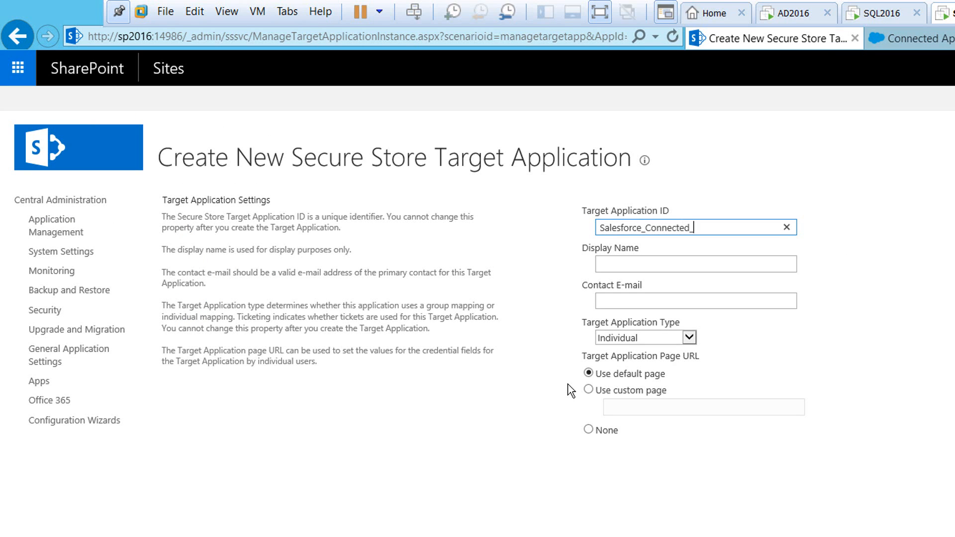
{"action": "type", "text": "App"}
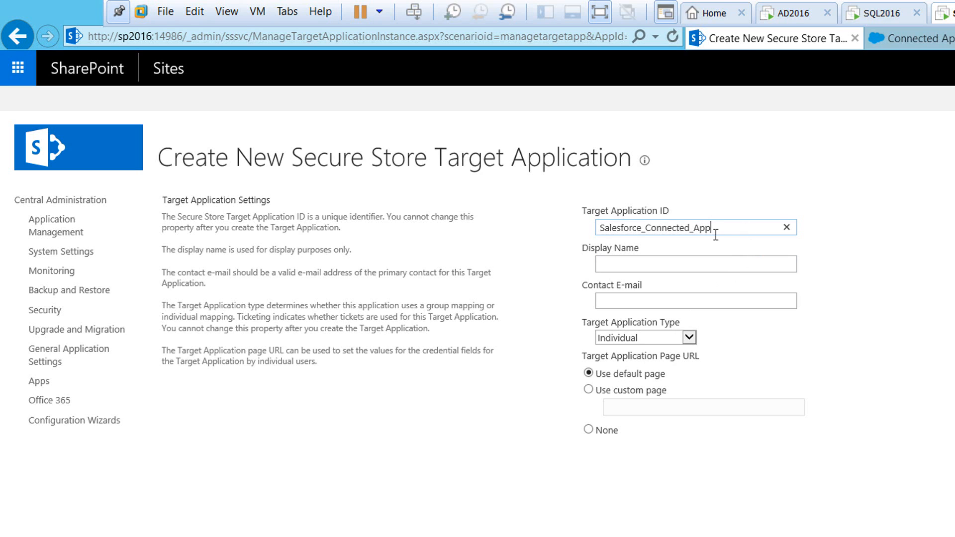
{"action": "left_click", "coordinate": [696, 263]}
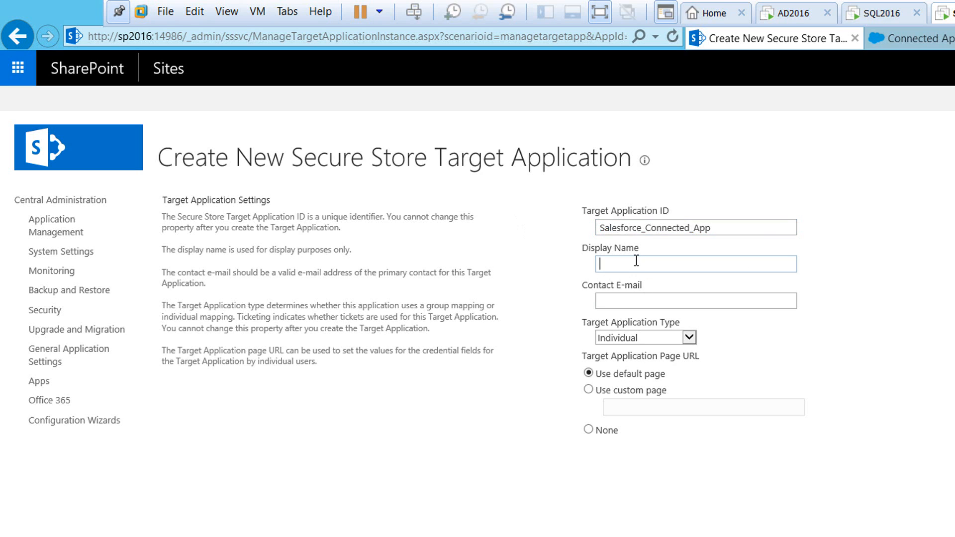
{"action": "type", "text": "Salesforce_Connected_App"}
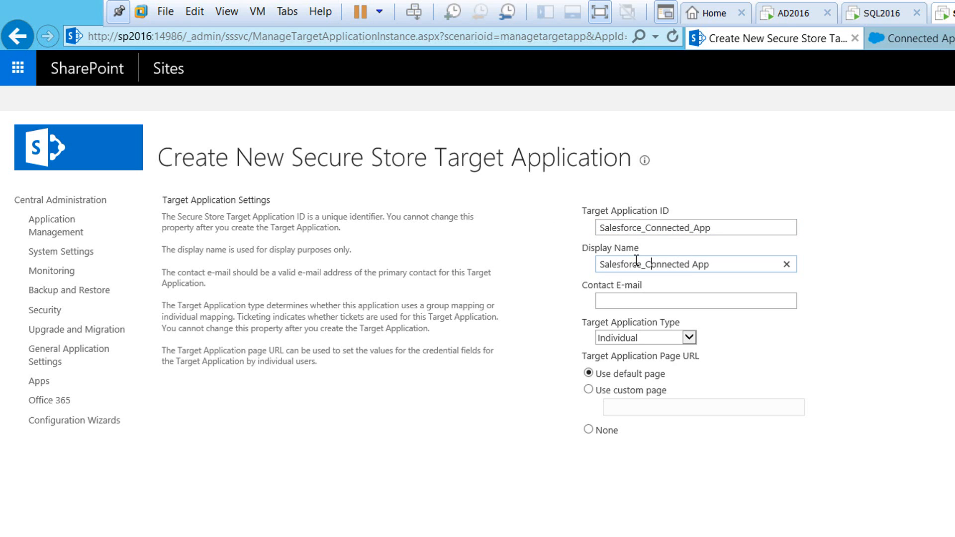
{"action": "left_click", "coordinate": [694, 301]}
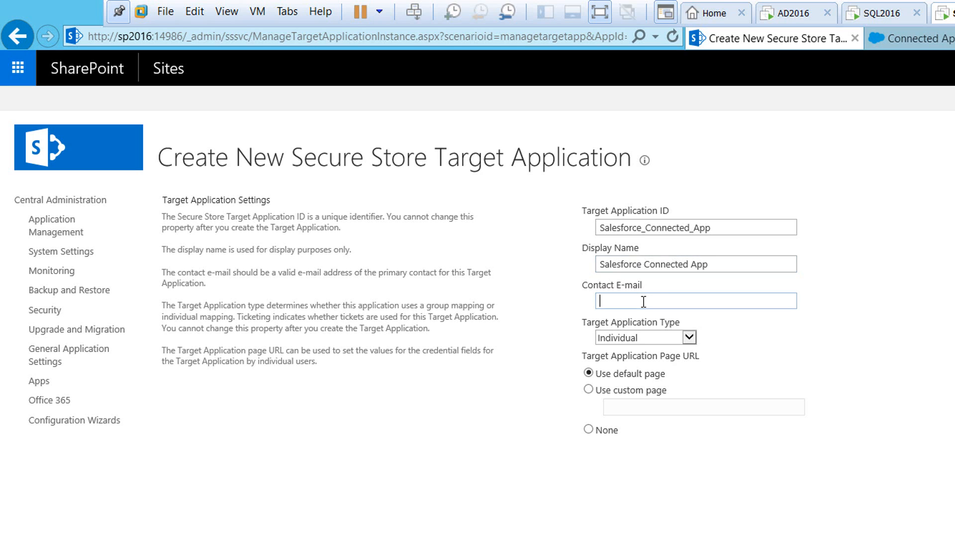
{"action": "type", "text": "a@b.com"}
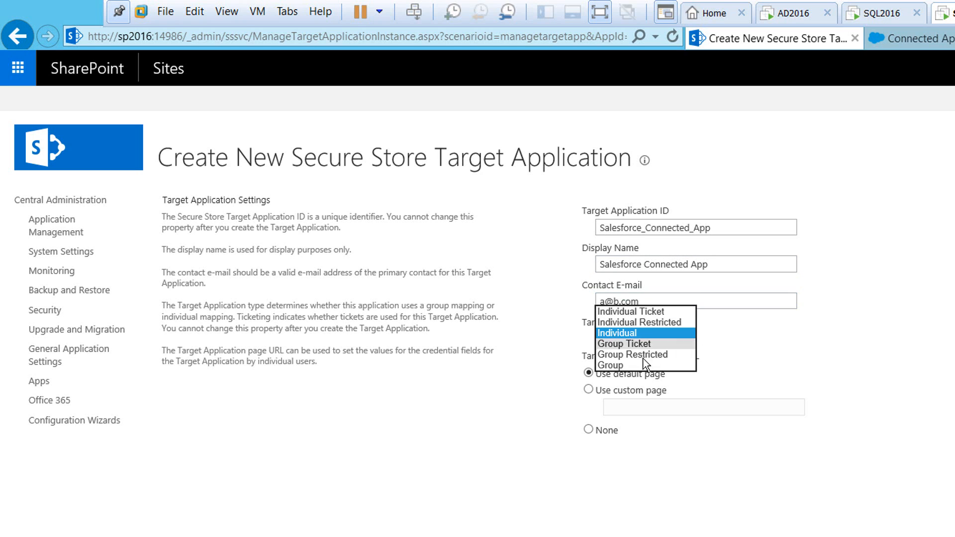
{"action": "left_click", "coordinate": [615, 365]}
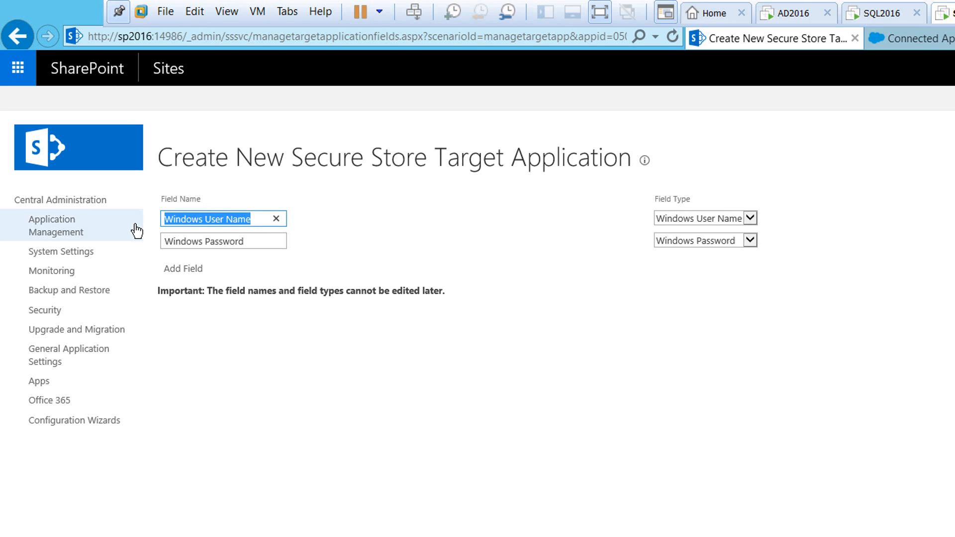
Rename the two credential fields 'Salesforce Consumer Key' and 'Salesforce Consumer Secret'
{"action": "type", "text": "Salesforce"}
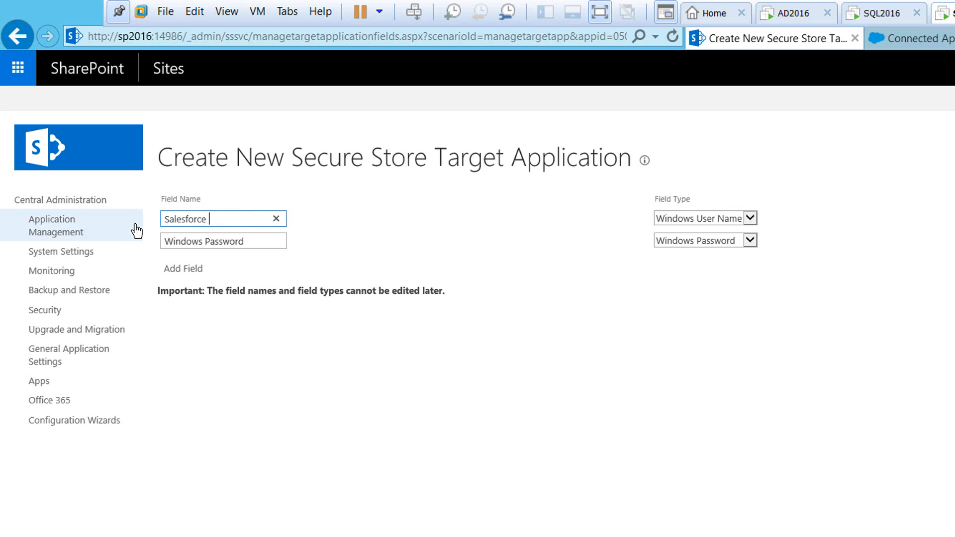
{"action": "type", "text": "Consumer"}
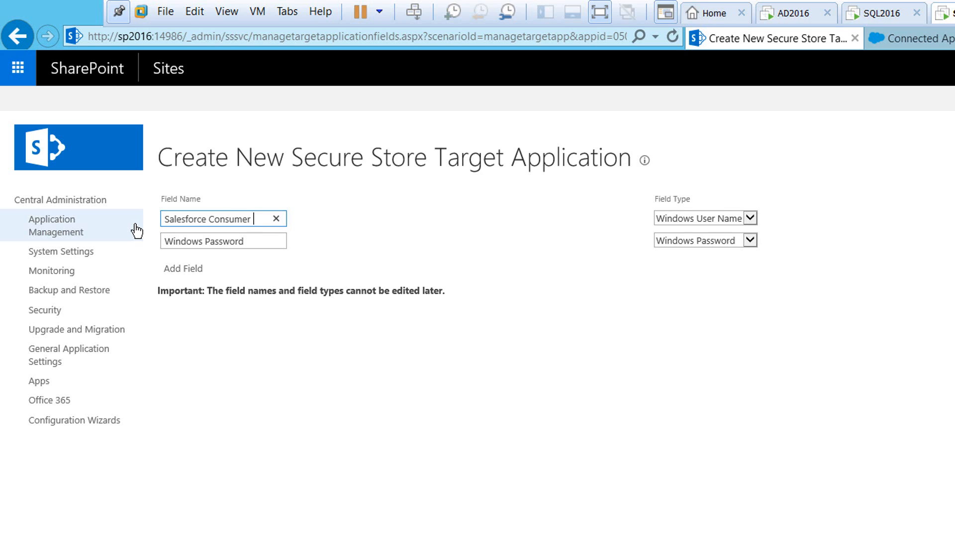
{"action": "type", "text": "Key"}
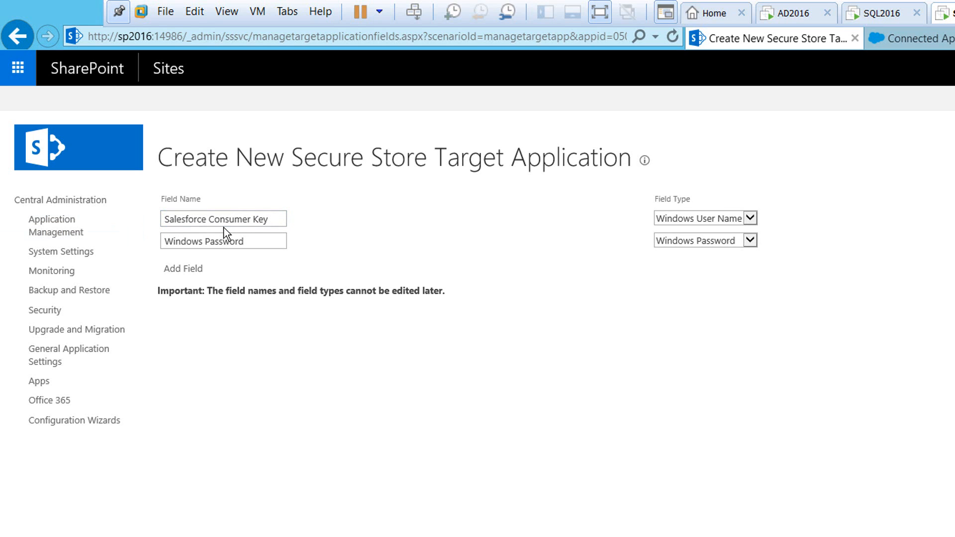
{"action": "type", "text": "Salesforce"}
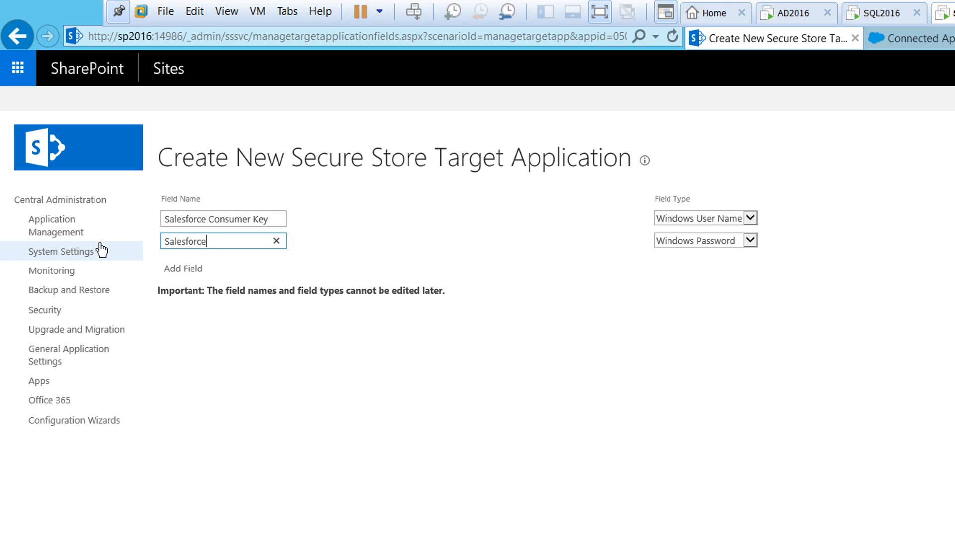
{"action": "type", "text": "Consumer"}
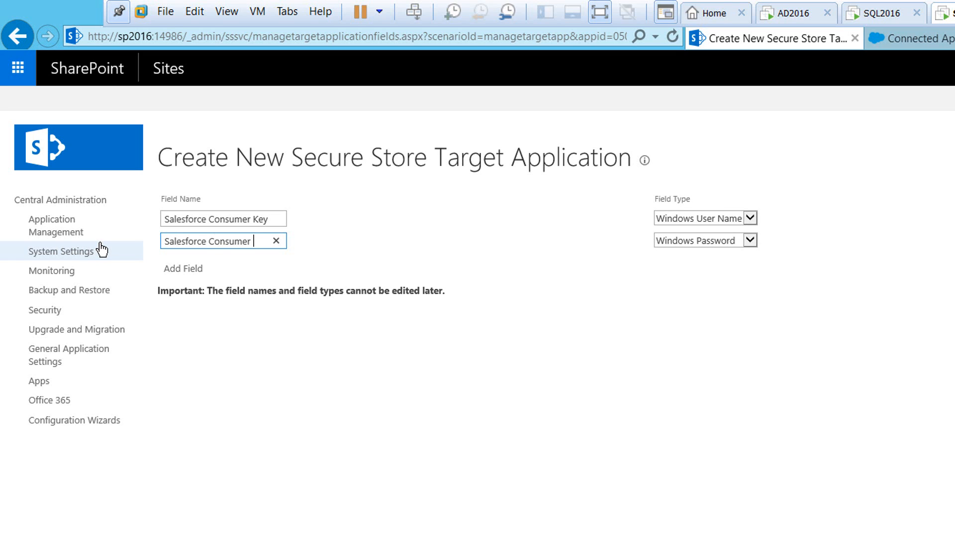
{"action": "type", "text": "Secret"}
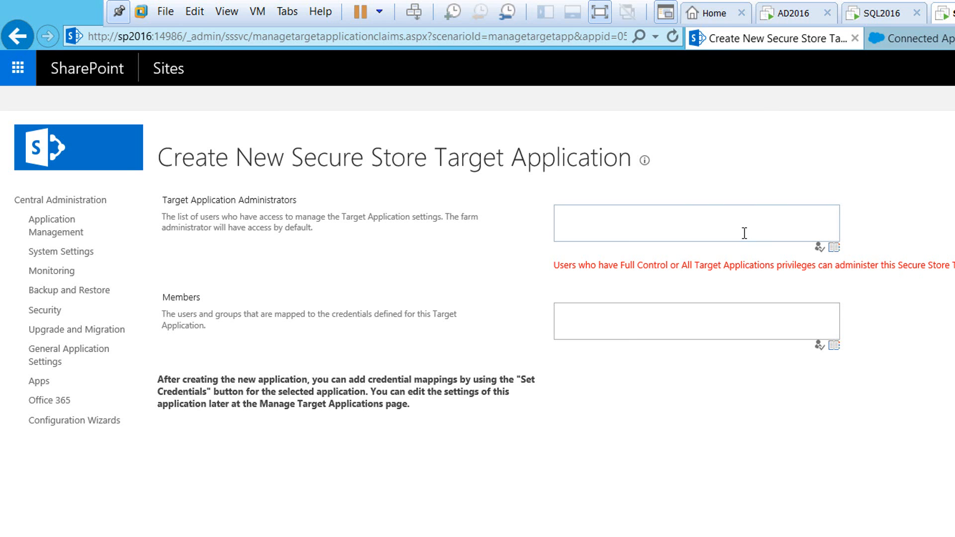
Add lt\administrator as both administrator and member of Salesforce_Connected_App
{"action": "type", "text": "lt\\ad"}
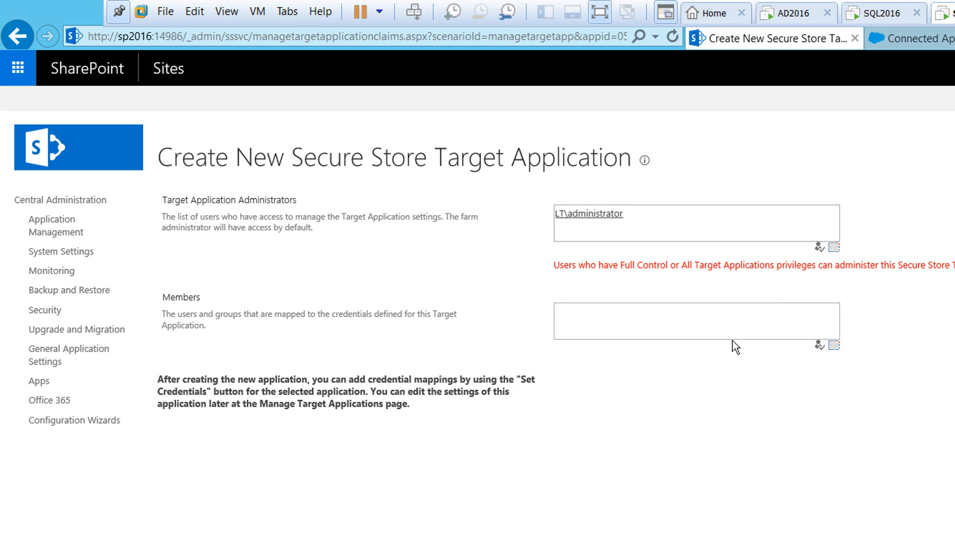
{"action": "left_click", "coordinate": [711, 323]}
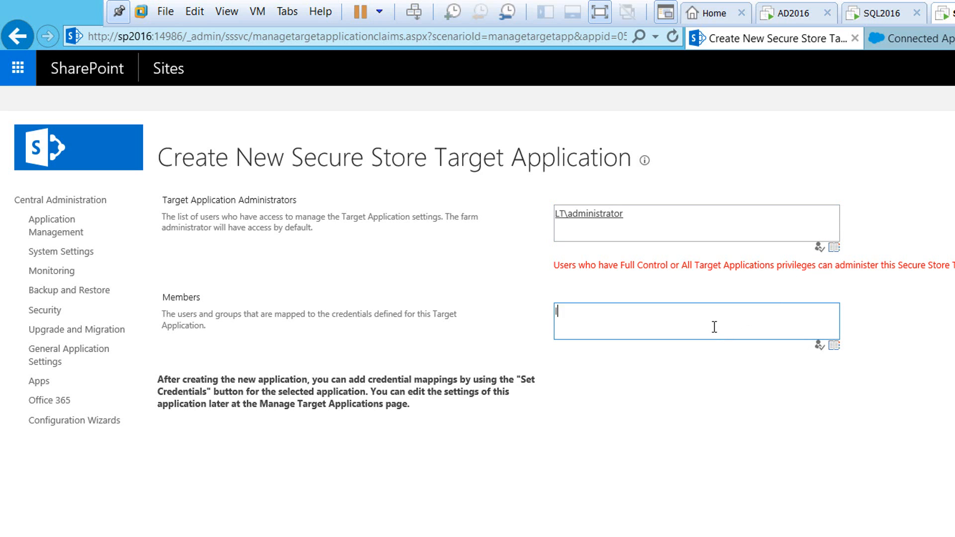
{"action": "type", "text": "lt\\admini"}
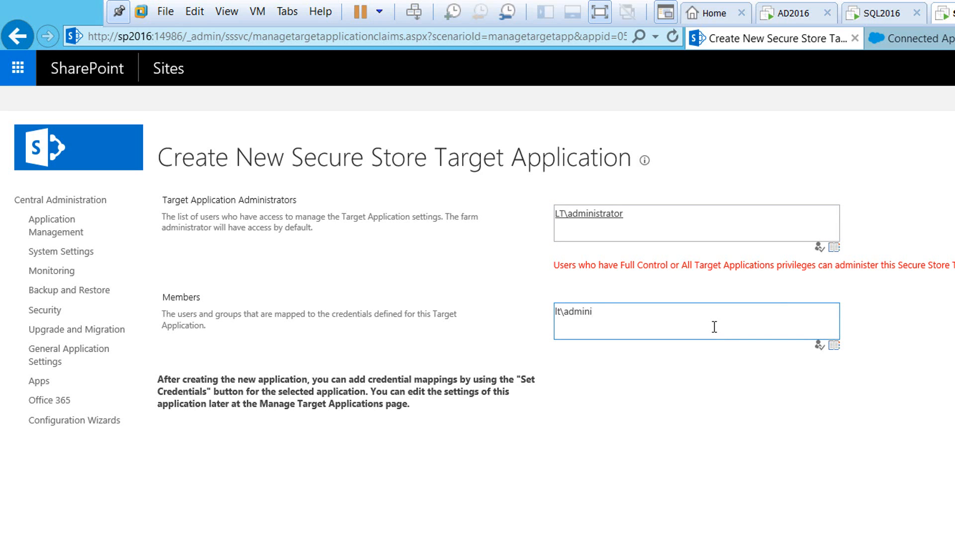
{"action": "type", "text": "strator"}
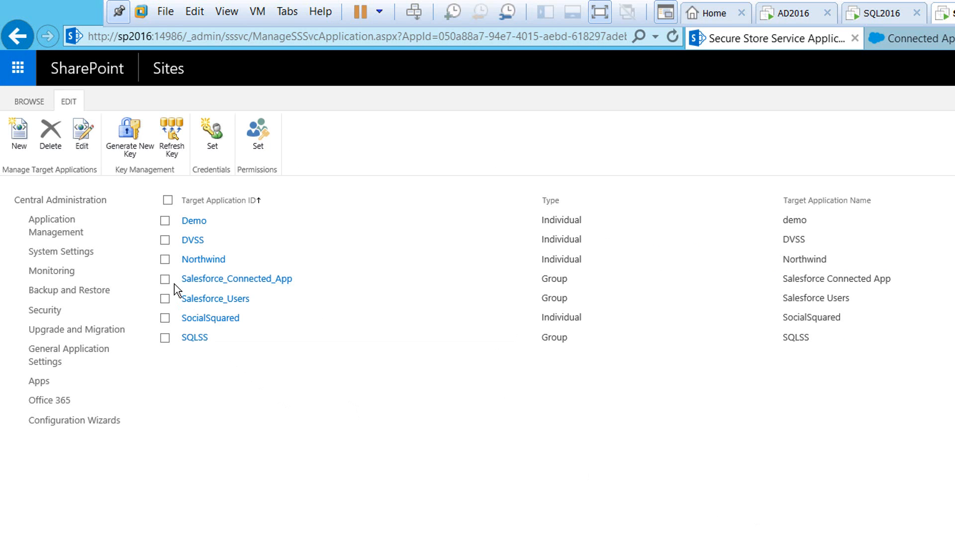
Paste the consumer key and secret from Notepad as Salesforce_Connected_App credentials and save
{"action": "left_click", "coordinate": [165, 279]}
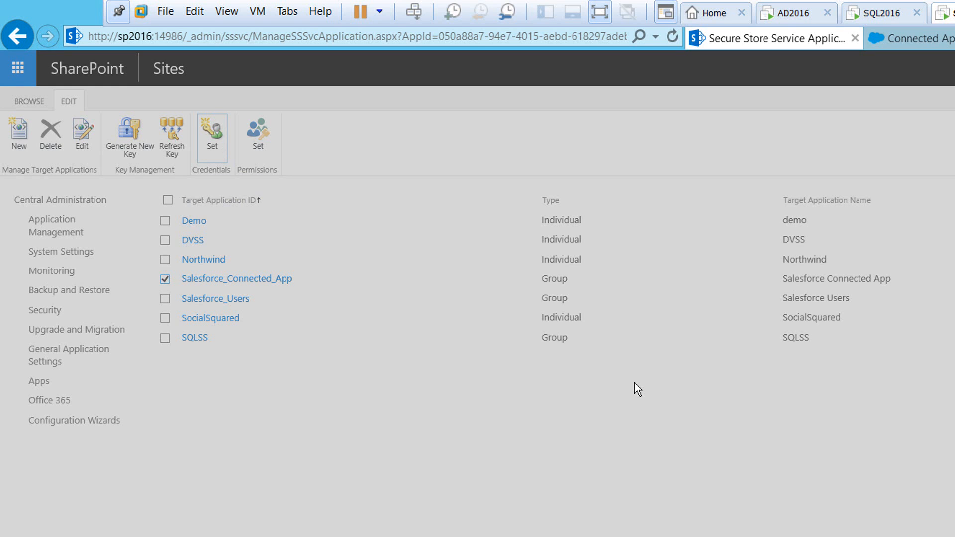
{"action": "left_click", "coordinate": [212, 134]}
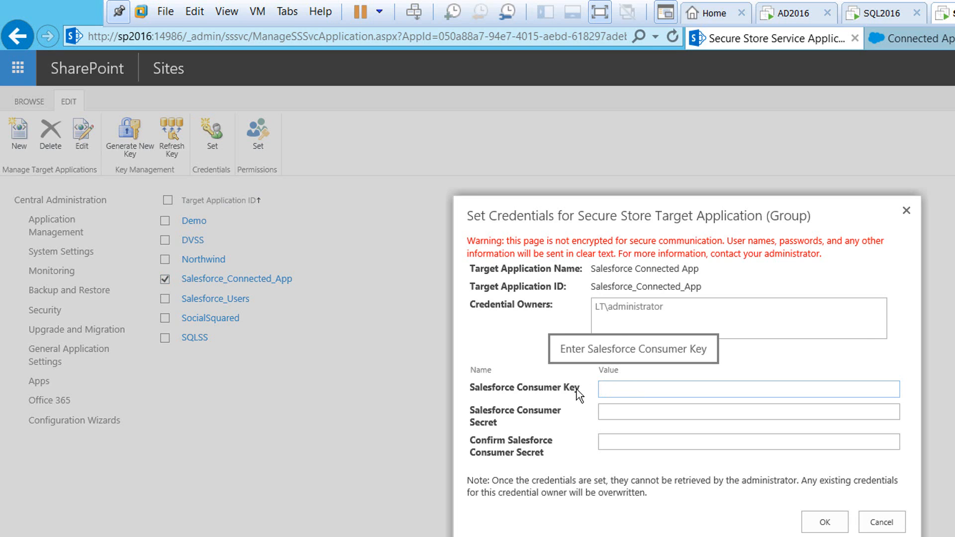
{"action": "left_click", "coordinate": [748, 390]}
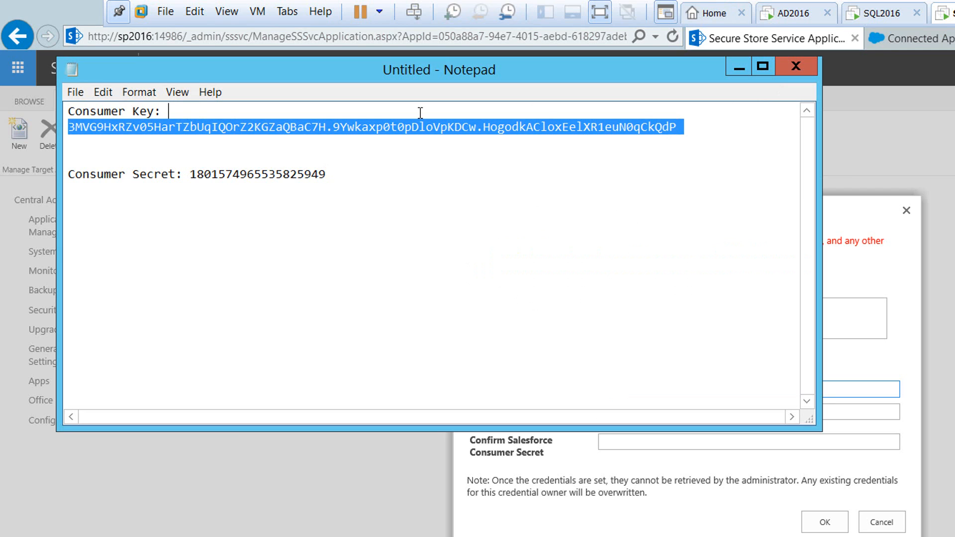
{"action": "left_click", "coordinate": [677, 128]}
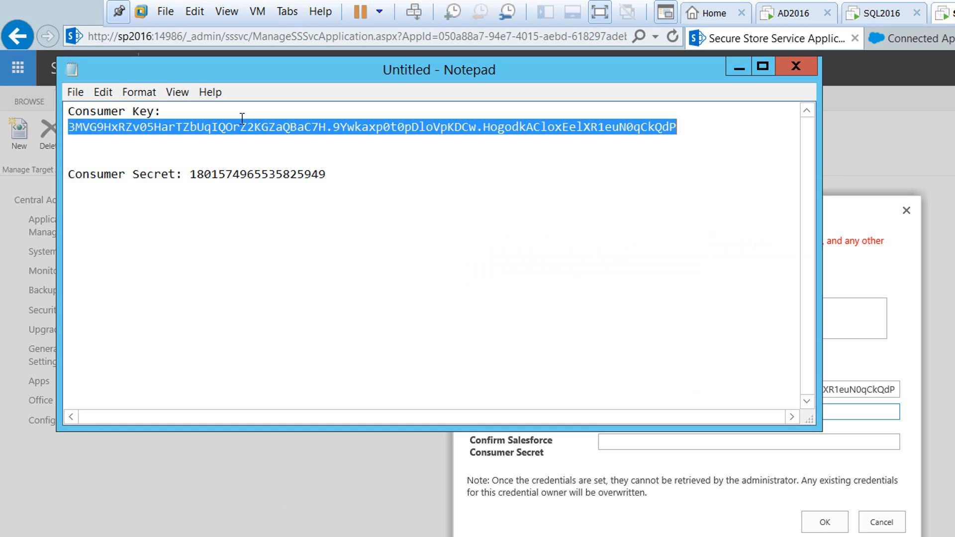
{"action": "double_click", "coordinate": [256, 174]}
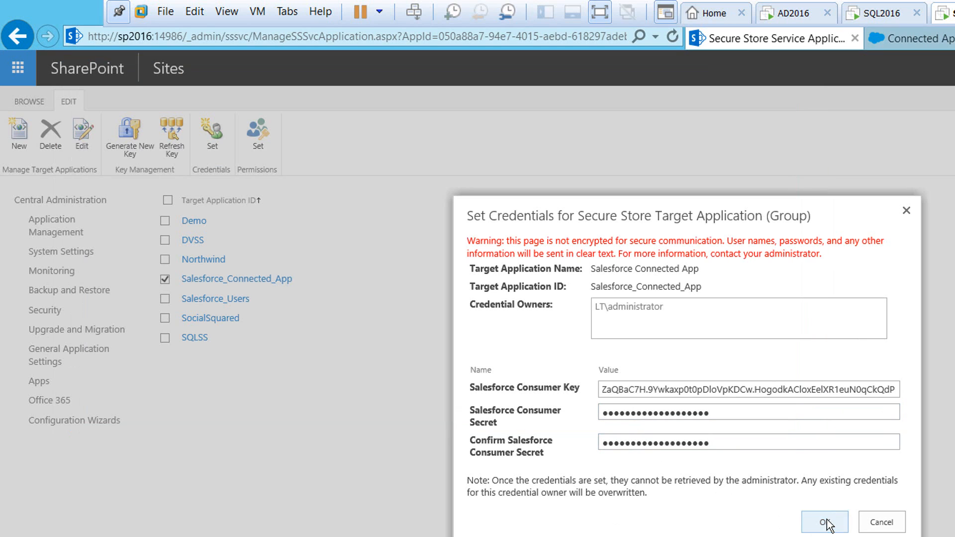
{"action": "left_click", "coordinate": [830, 536]}
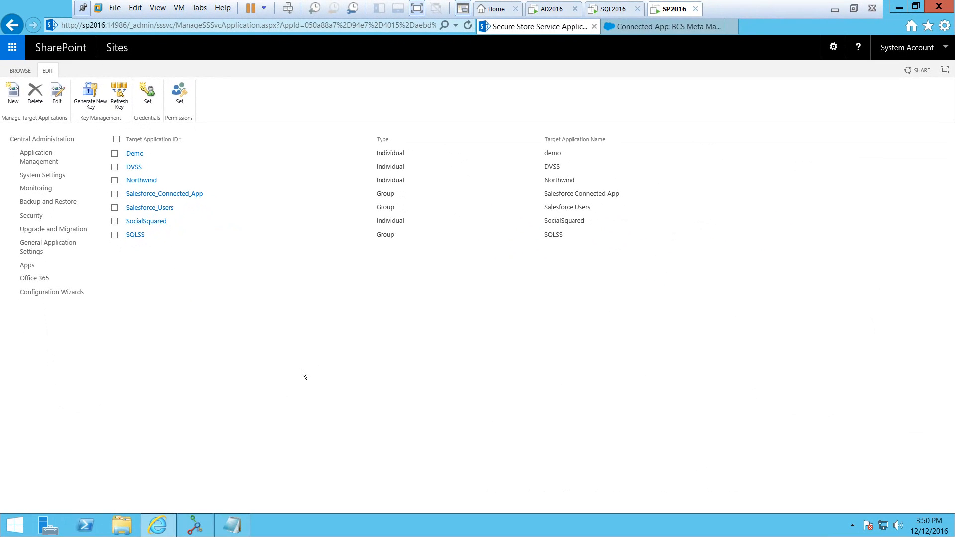
Enter user name brett.lo…, password, and Notepad's consumer key and secret into the data source
{"action": "left_click", "coordinate": [195, 529]}
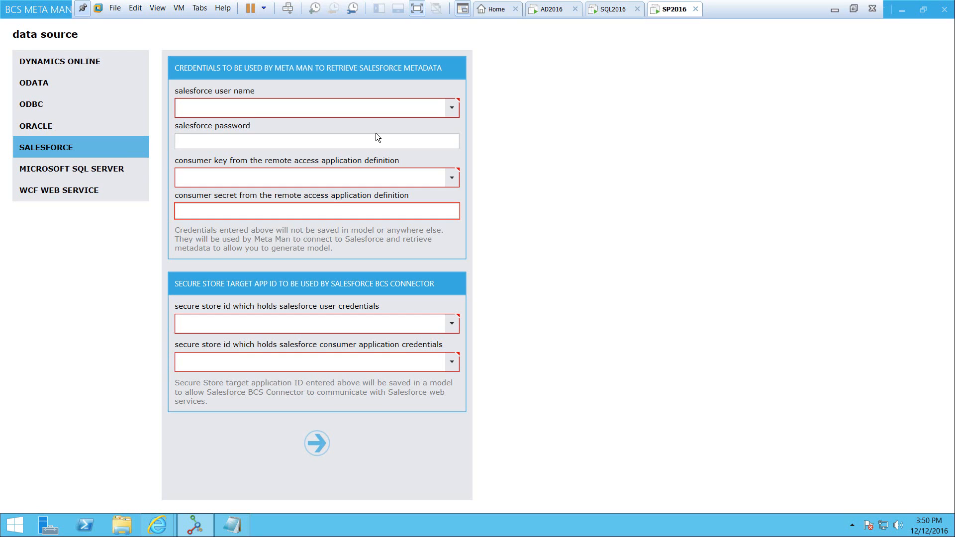
{"action": "left_click", "coordinate": [310, 107]}
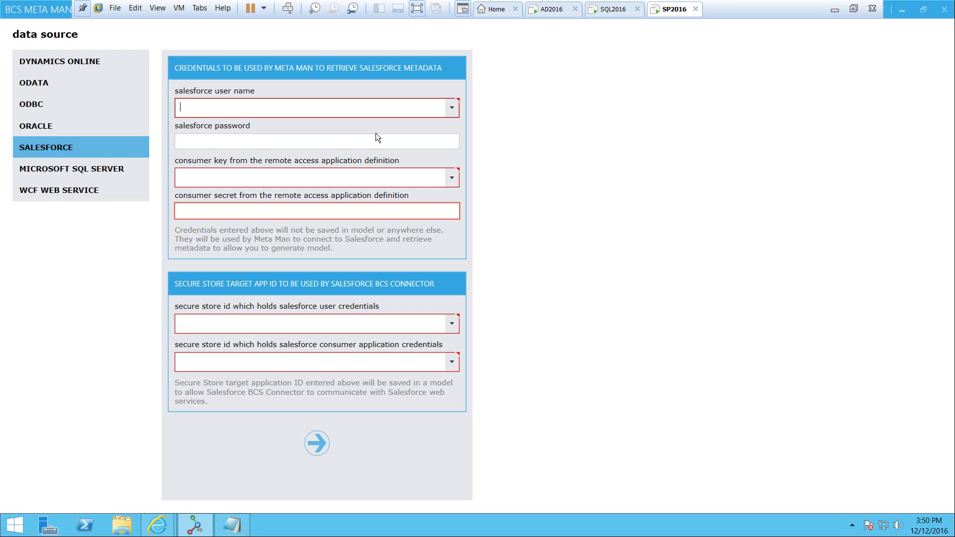
{"action": "mouse_move", "coordinate": [297, 112]}
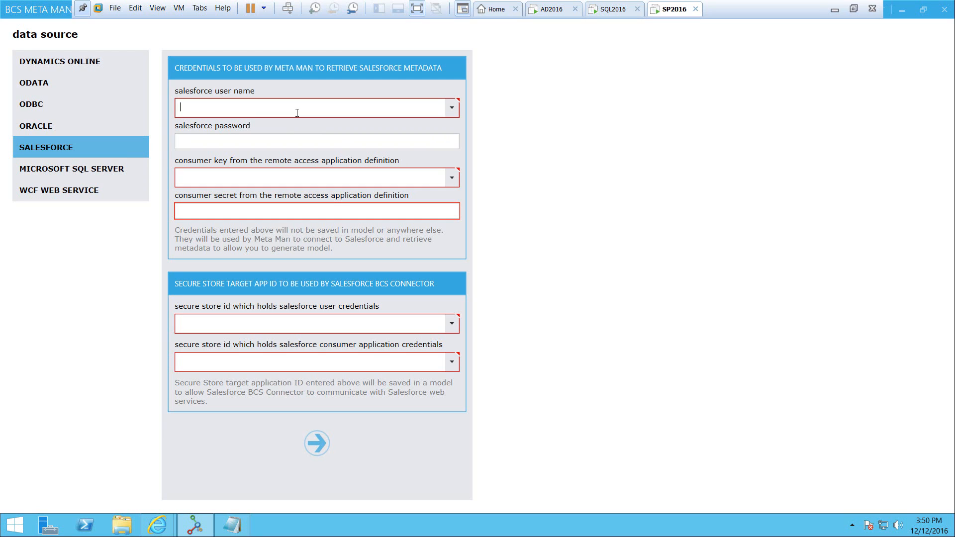
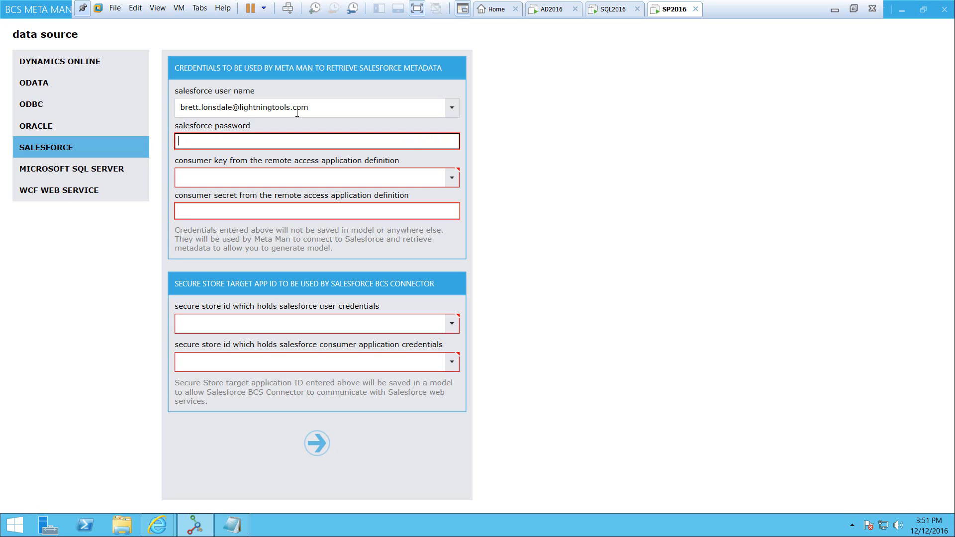
{"action": "type", "text": "••••••••••"}
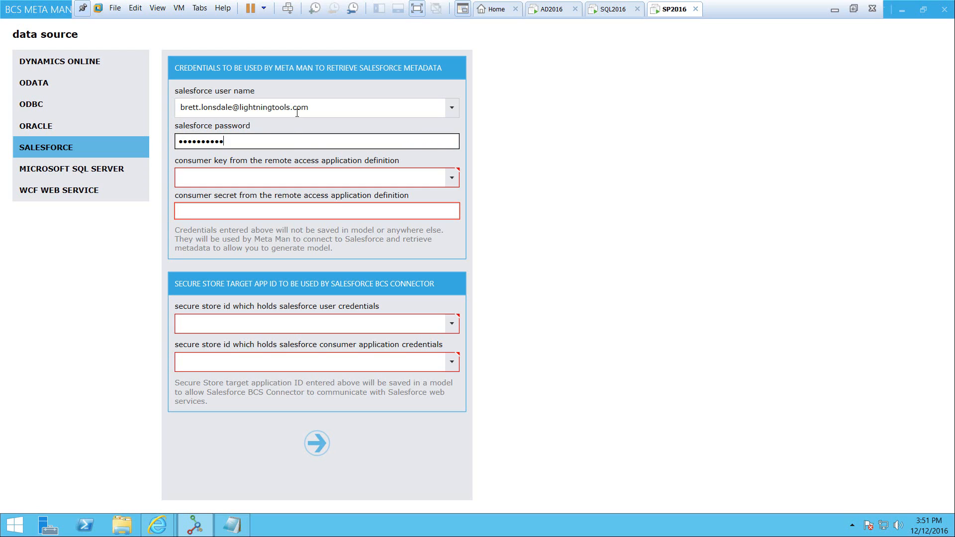
{"action": "mouse_move", "coordinate": [264, 284]}
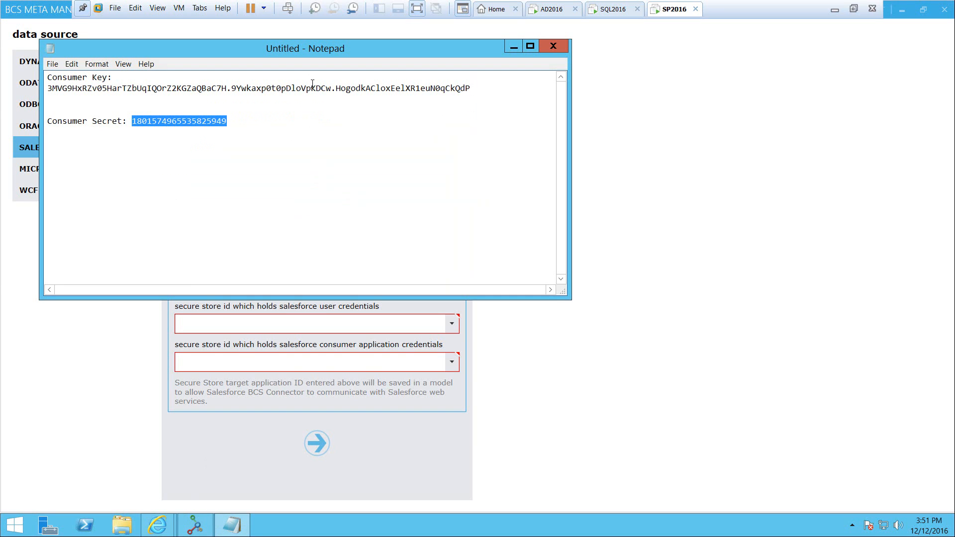
{"action": "left_click", "coordinate": [473, 88]}
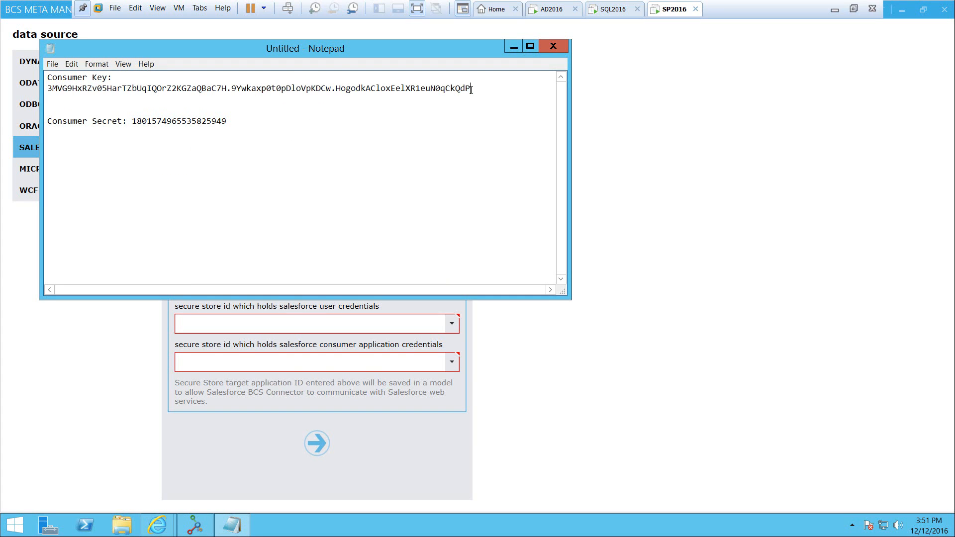
{"action": "left_click_drag", "start_coordinate": [92, 89], "coordinate": [472, 89]}
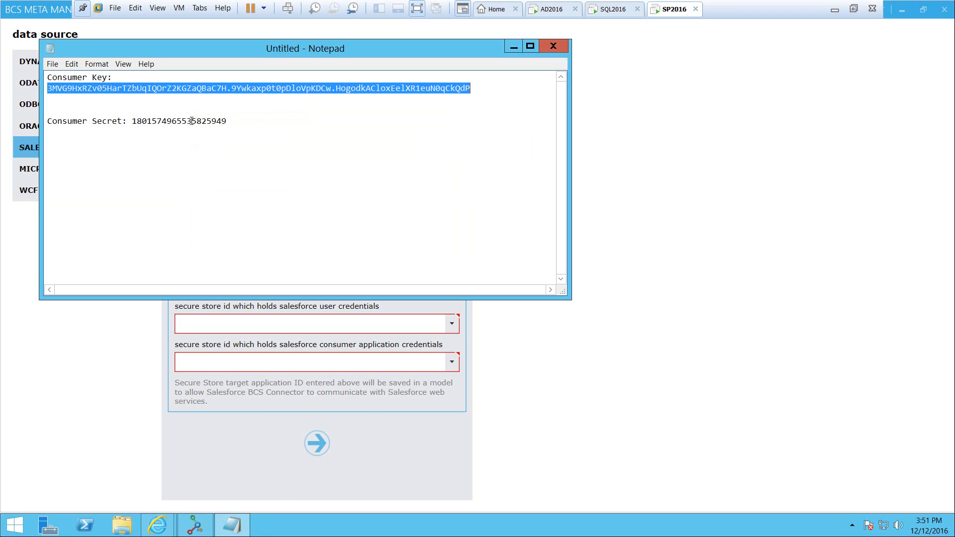
{"action": "double_click", "coordinate": [179, 121]}
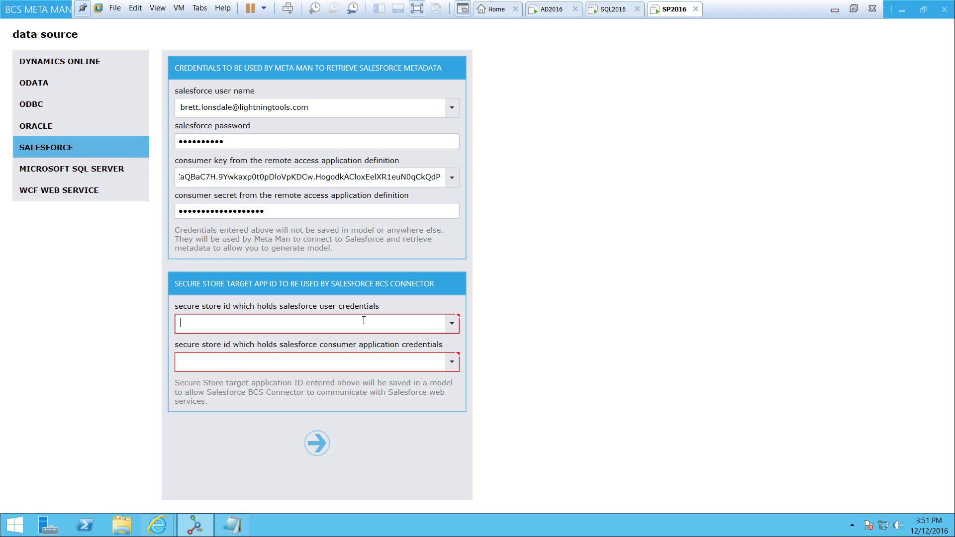
Enter the Salesforce secure store IDs, typing the Salesforce_Users name
{"action": "type", "text": "Salesforce_User"}
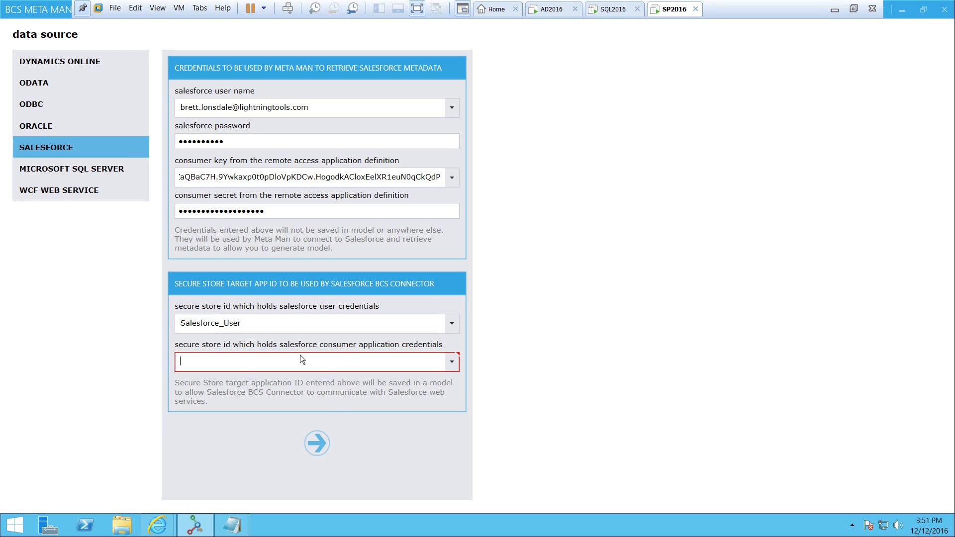
{"action": "type", "text": "Salesforce_Connected_App"}
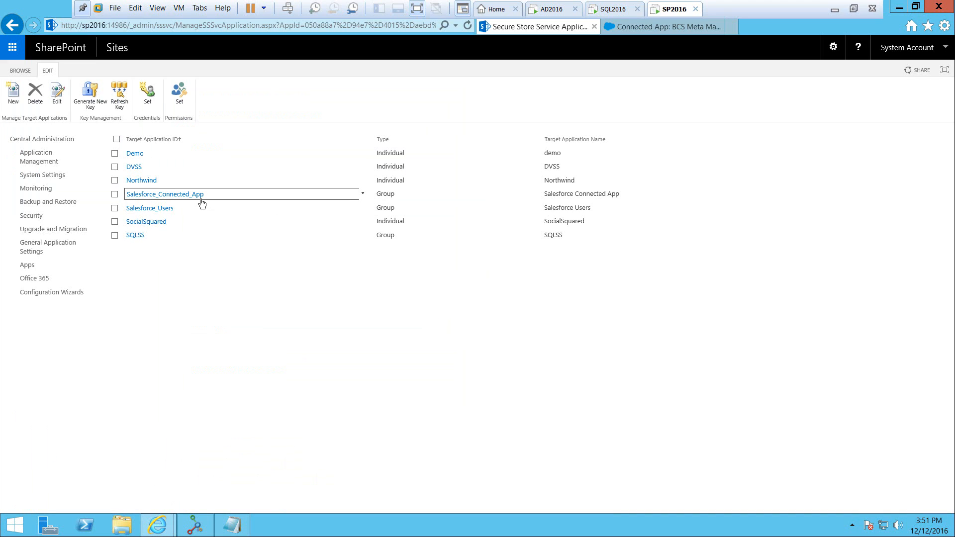
{"action": "mouse_move", "coordinate": [197, 210]}
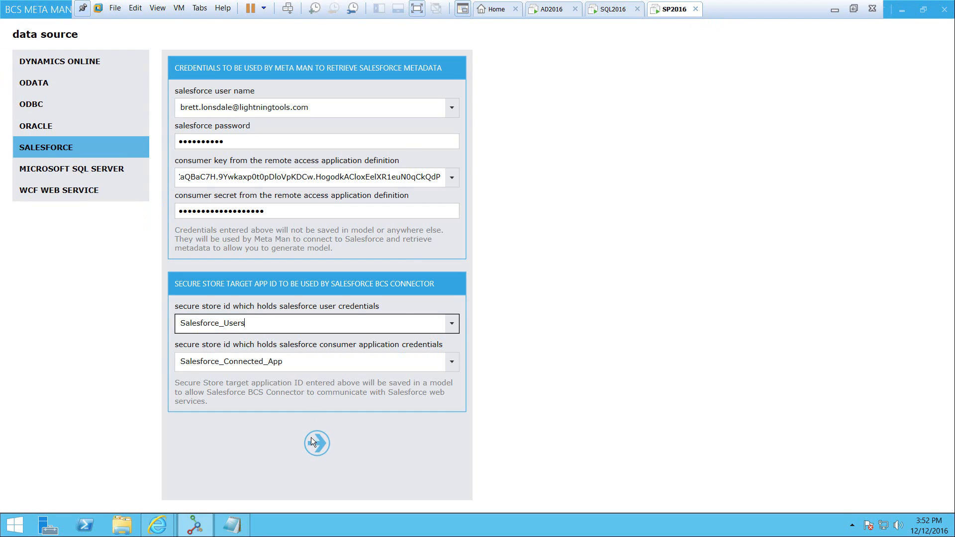
Connect to Salesforce, load the 322 tables and add the Contact table to the model
{"action": "left_click", "coordinate": [318, 444]}
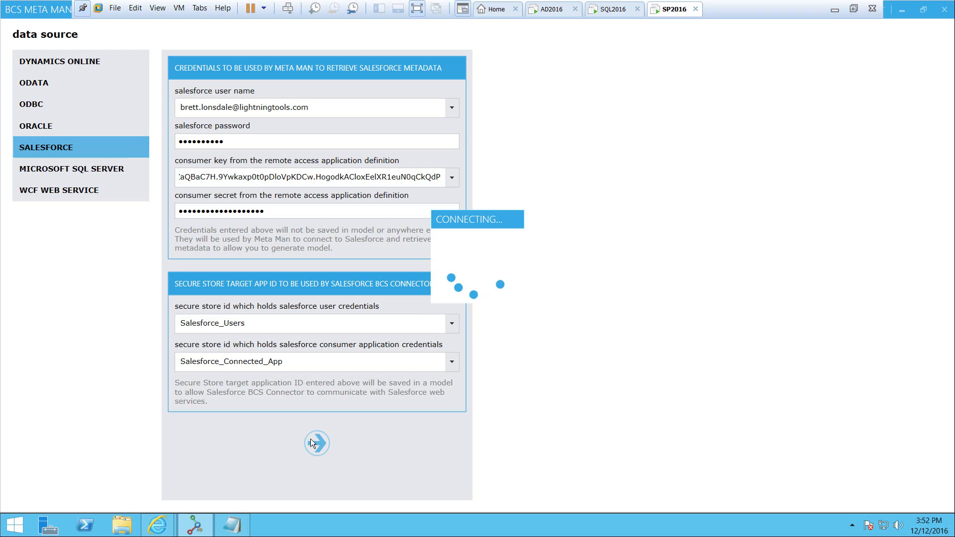
{"action": "left_click", "coordinate": [317, 443]}
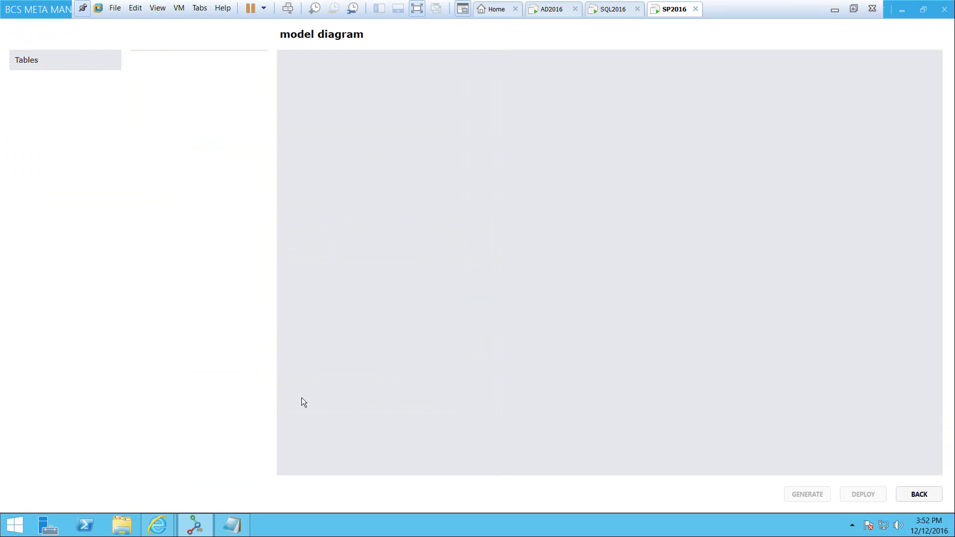
{"action": "left_click", "coordinate": [40, 63]}
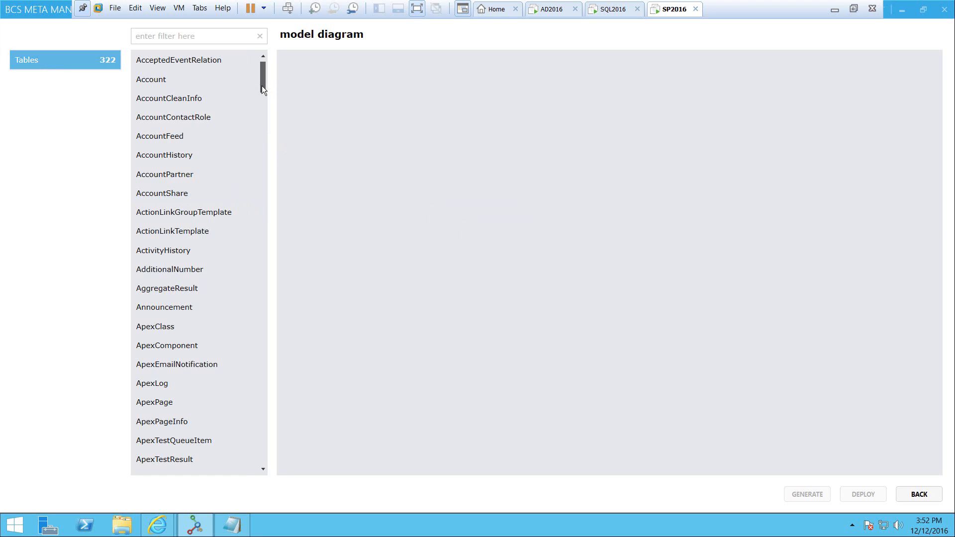
{"action": "scroll", "scroll_direction": "down", "scroll_amount": 3}
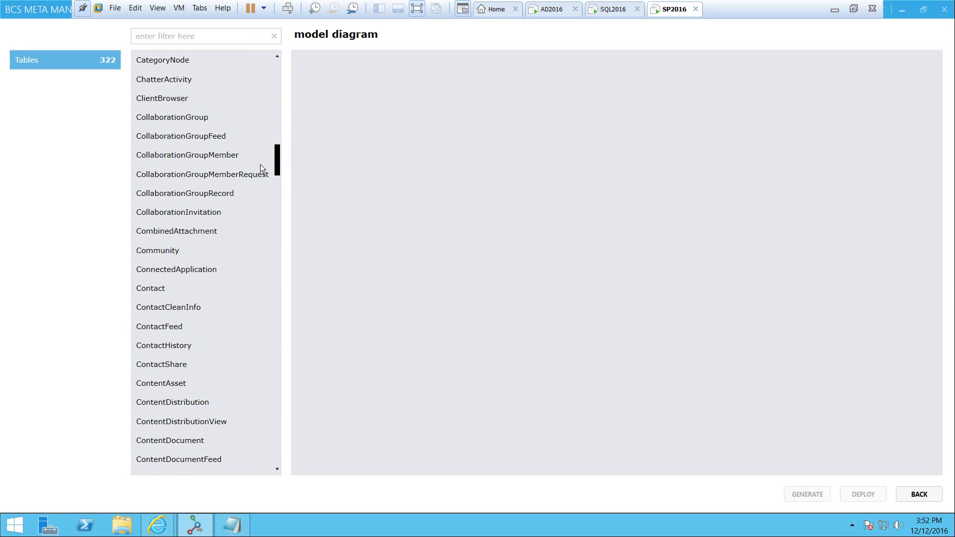
{"action": "left_click", "coordinate": [180, 135]}
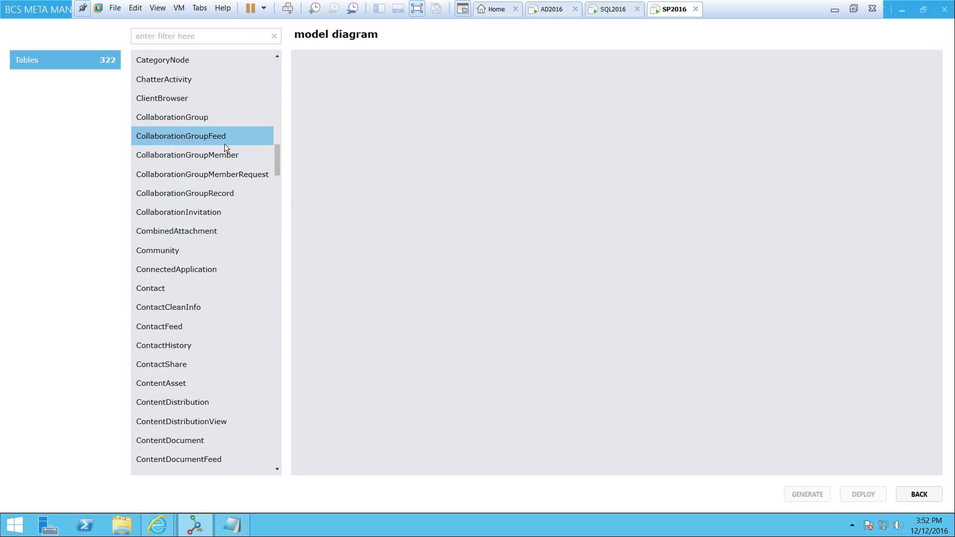
{"action": "left_click", "coordinate": [150, 288]}
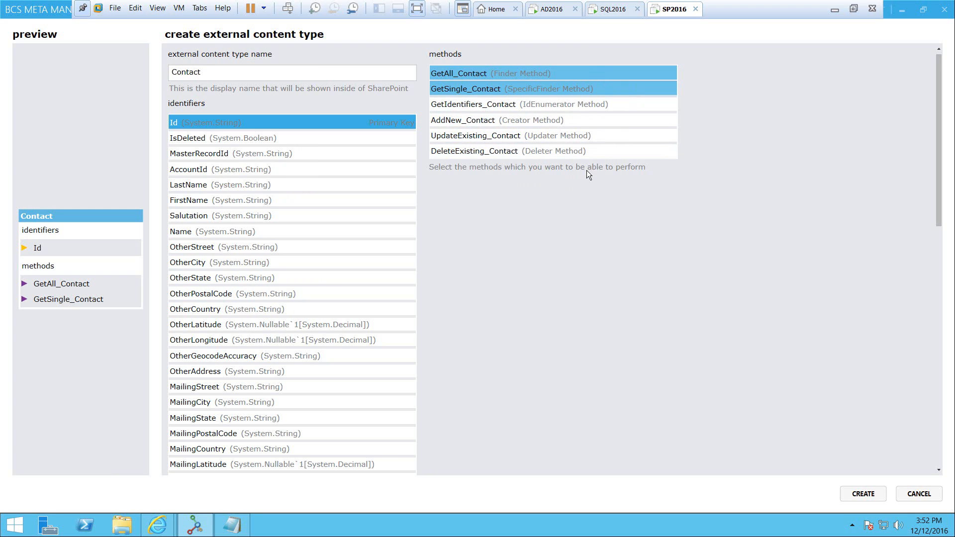
{"action": "mouse_move", "coordinate": [574, 120]}
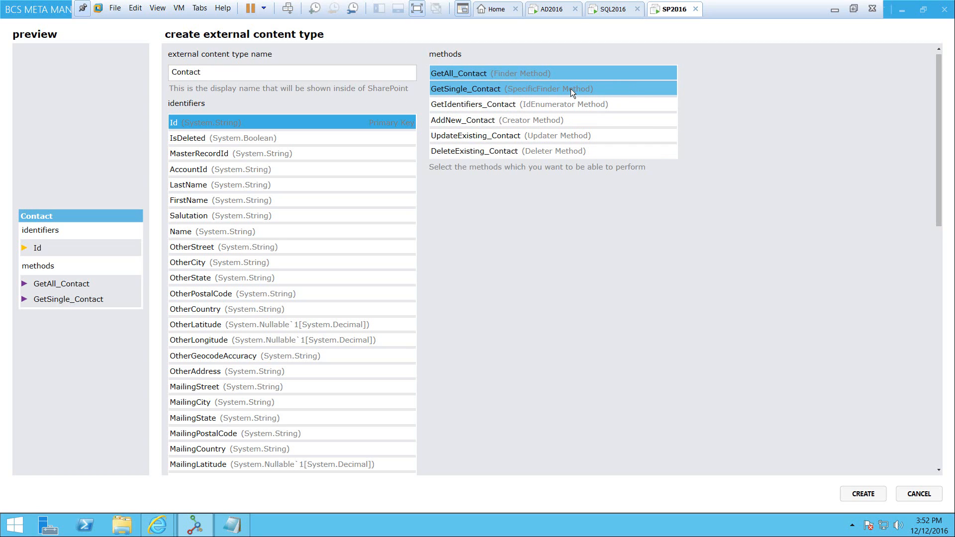
Add AddNew, UpdateExisting, DeleteExisting and GetIdentifiers methods, then create the Contact entity
{"action": "left_click", "coordinate": [463, 120]}
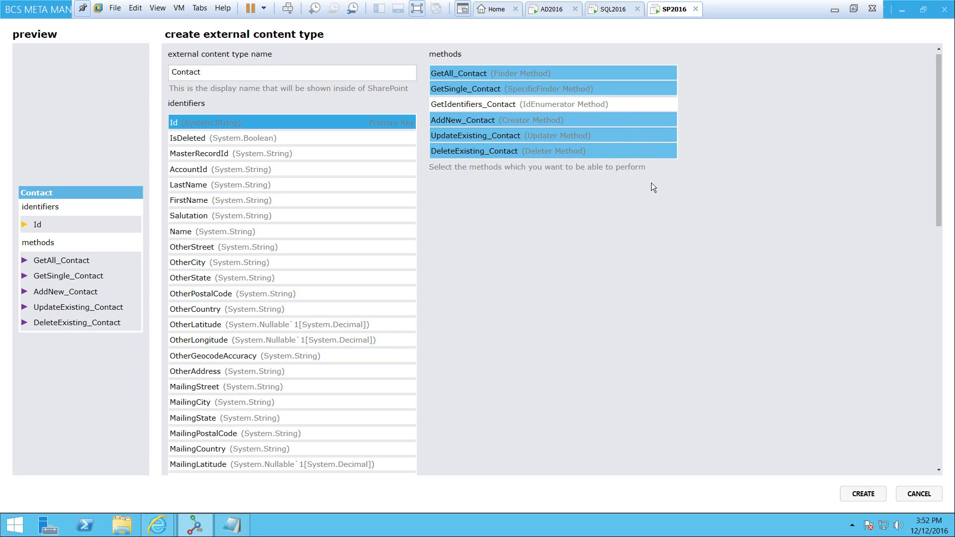
{"action": "left_click", "coordinate": [473, 104]}
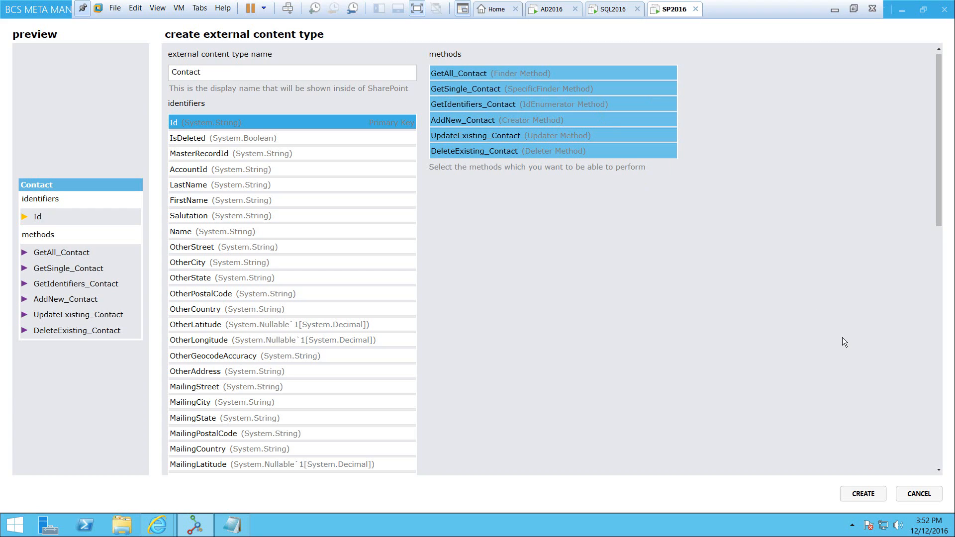
{"action": "mouse_move", "coordinate": [667, 369]}
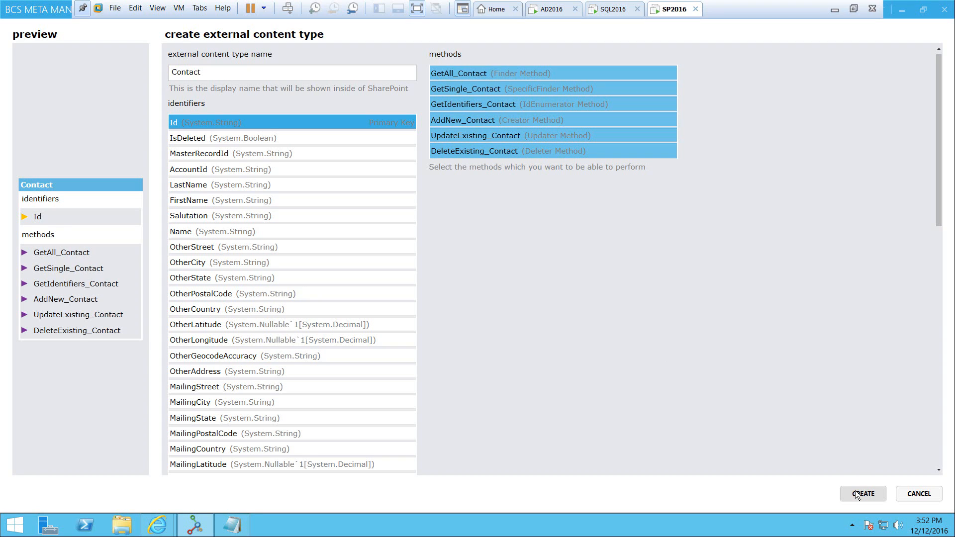
{"action": "left_click", "coordinate": [863, 494]}
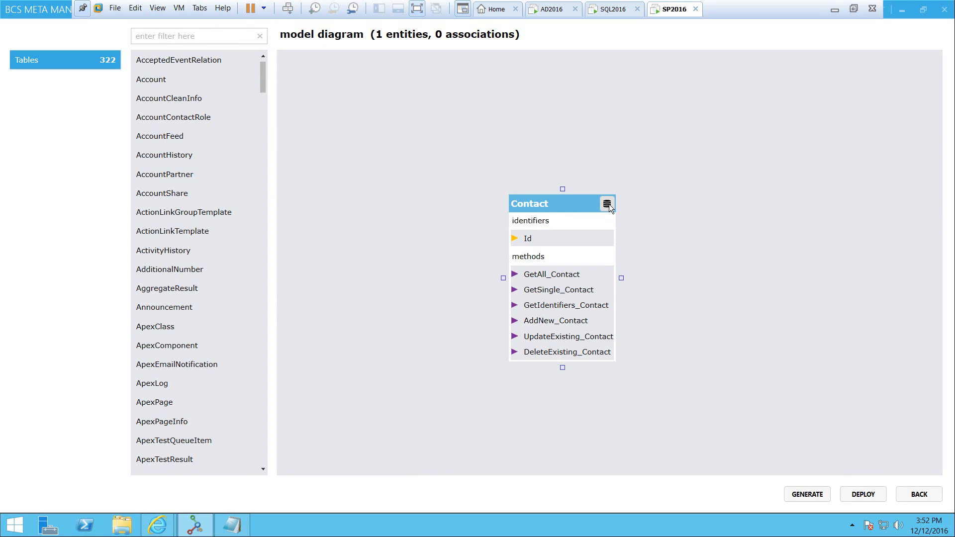
Preview the ten Contact records returned from Salesforce and close the preview
{"action": "left_click", "coordinate": [607, 203]}
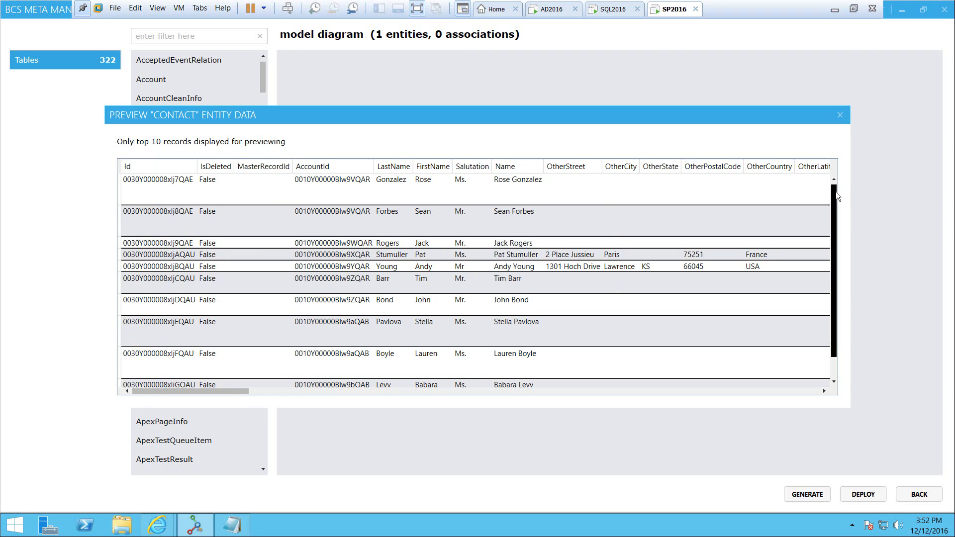
{"action": "scroll", "scroll_direction": "down", "scroll_amount": 3}
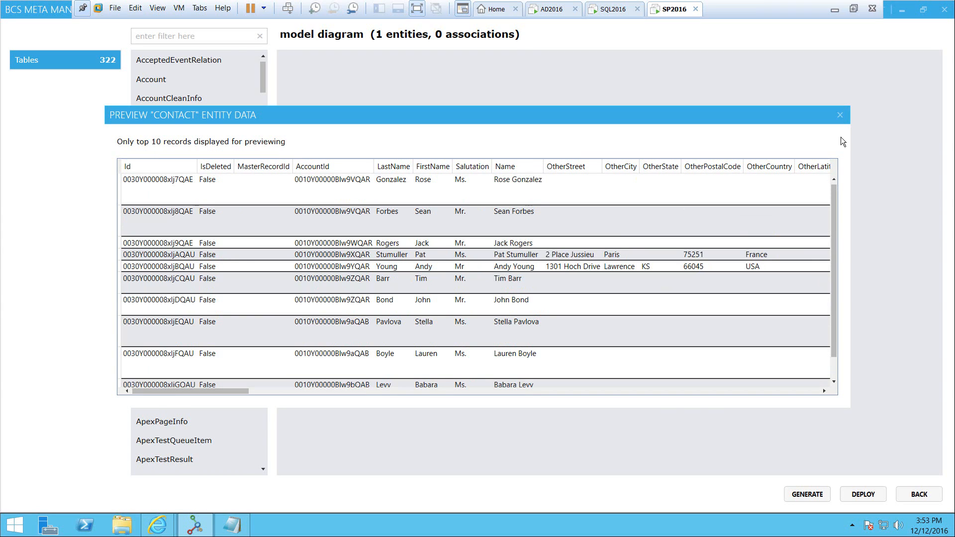
{"action": "left_click", "coordinate": [838, 115]}
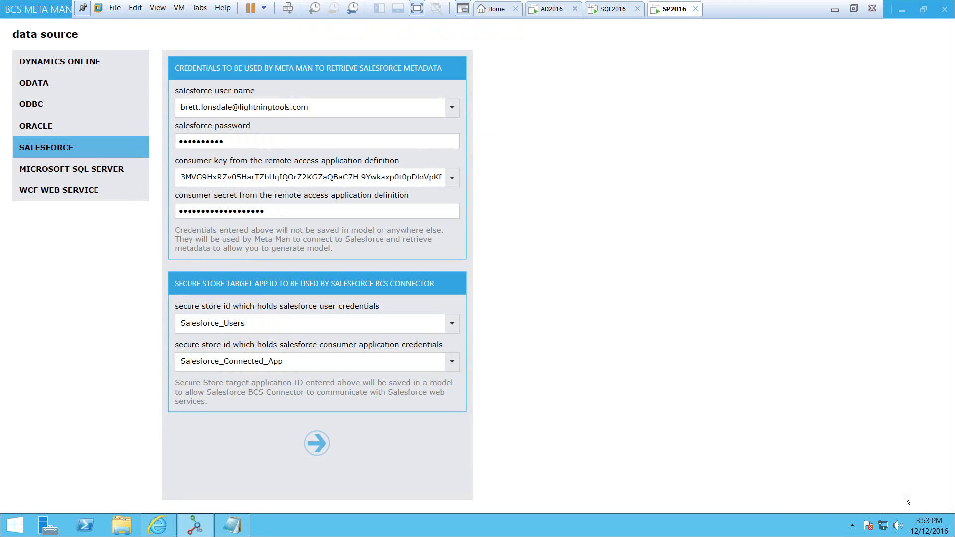
{"action": "mouse_move", "coordinate": [197, 525]}
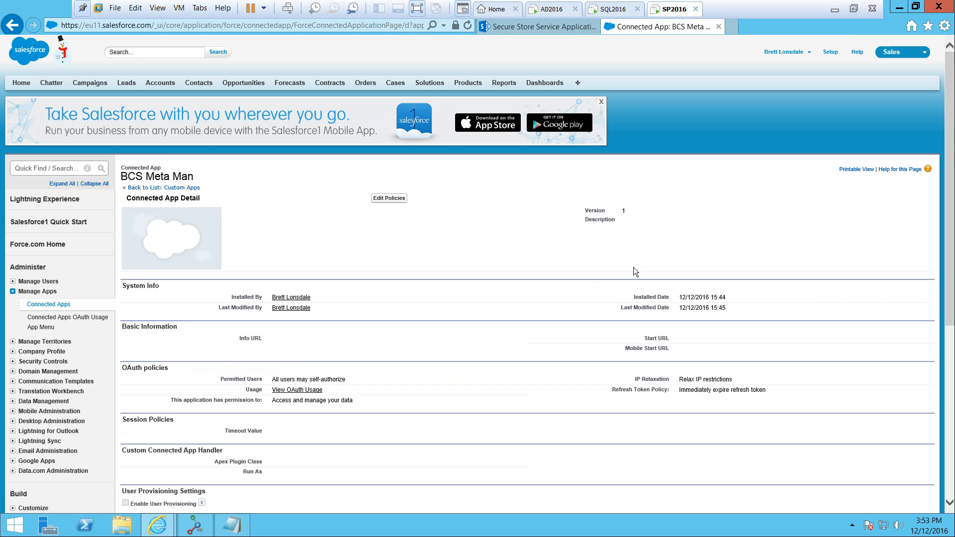
{"action": "mouse_move", "coordinate": [636, 385]}
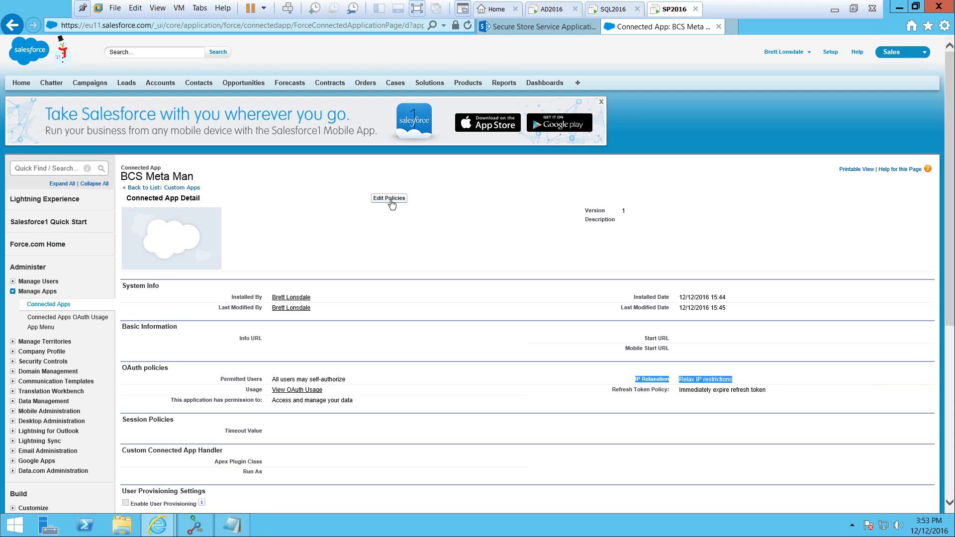
Switch the connected app's IP Relaxation to Enforce IP restrictions and save
{"action": "left_click", "coordinate": [389, 198]}
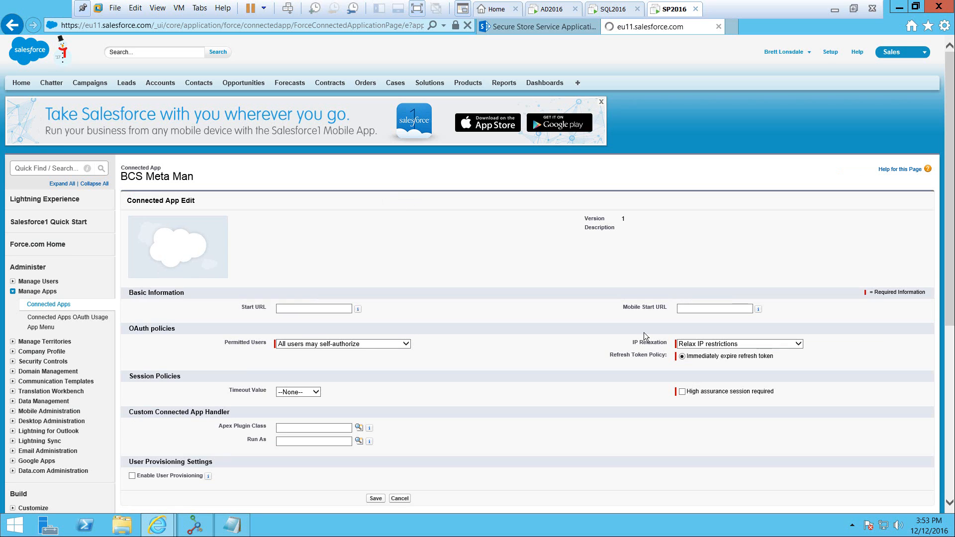
{"action": "left_click", "coordinate": [740, 344]}
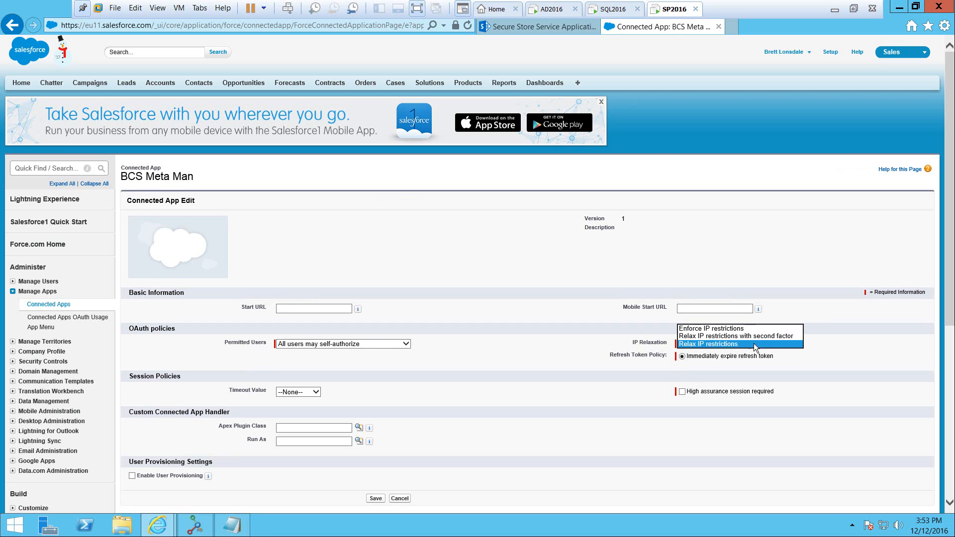
{"action": "left_click", "coordinate": [711, 328]}
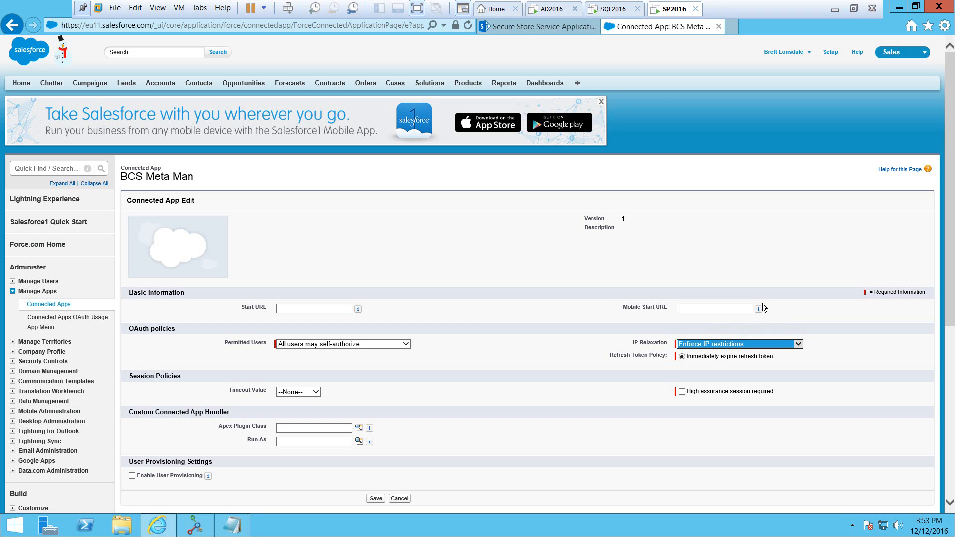
{"action": "scroll", "scroll_direction": "down", "scroll_amount": 3}
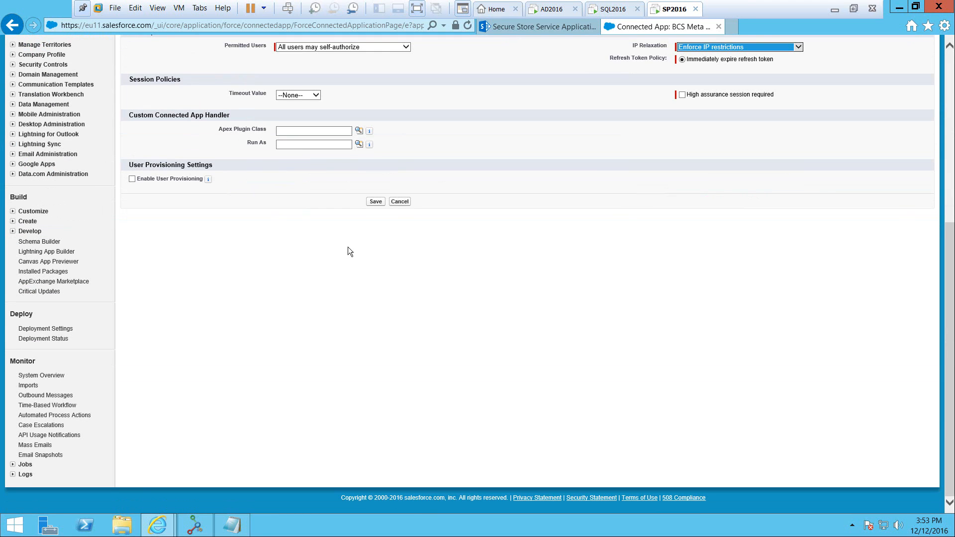
{"action": "left_click", "coordinate": [196, 525]}
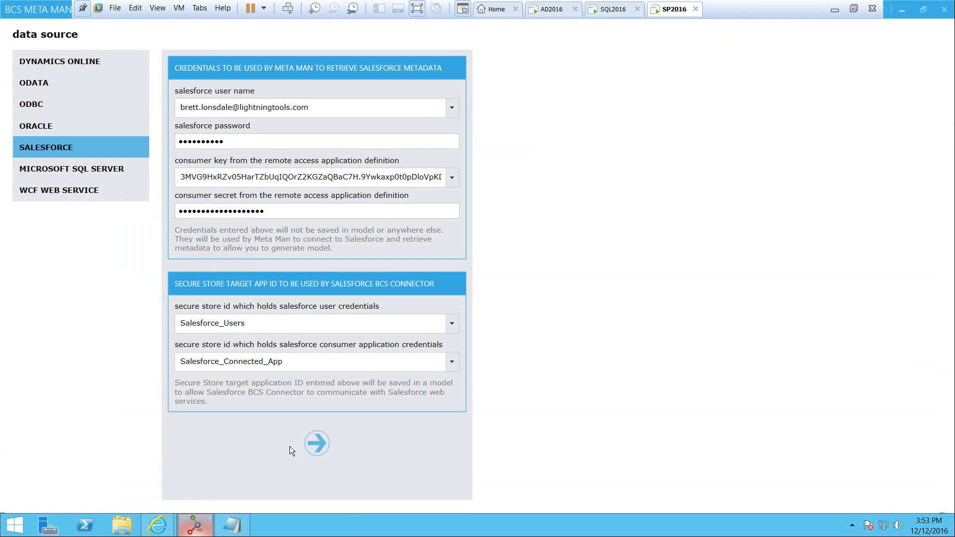
{"action": "mouse_move", "coordinate": [319, 350]}
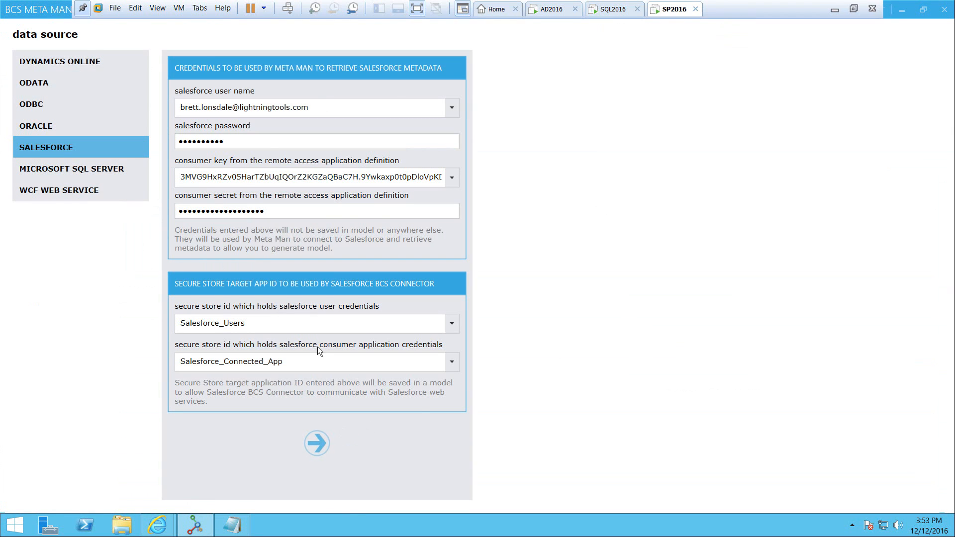
Try connecting to Salesforce and dismiss the authentication failure error
{"action": "left_click", "coordinate": [317, 444]}
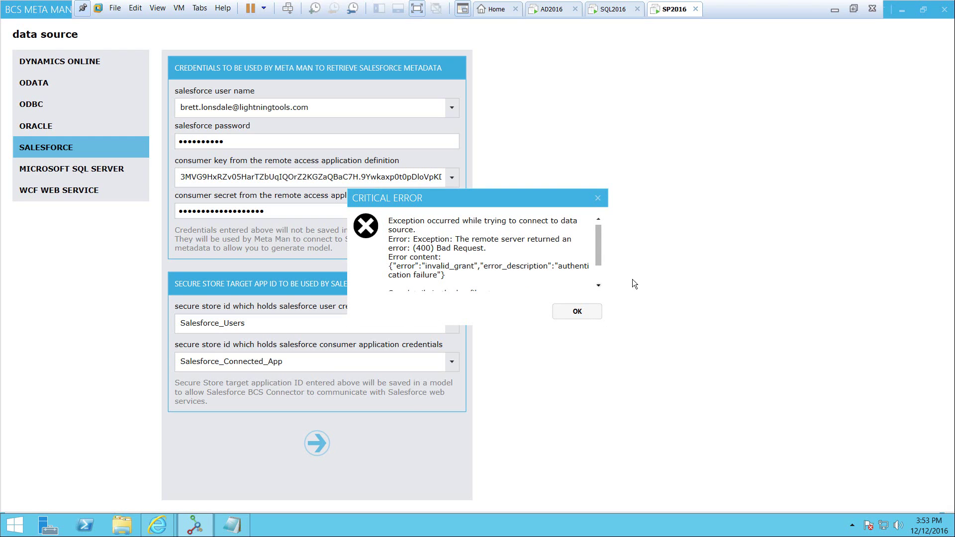
{"action": "mouse_move", "coordinate": [456, 322]}
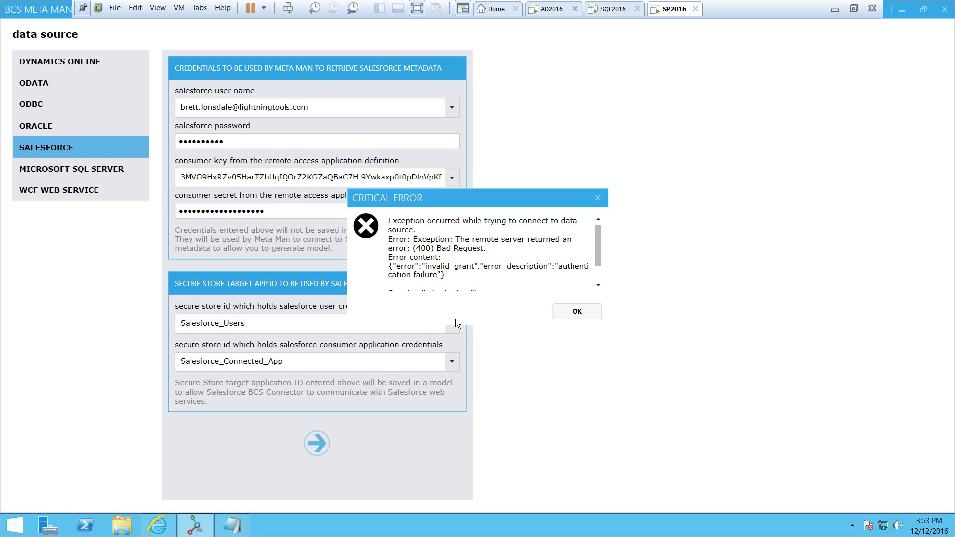
{"action": "left_click", "coordinate": [577, 311]}
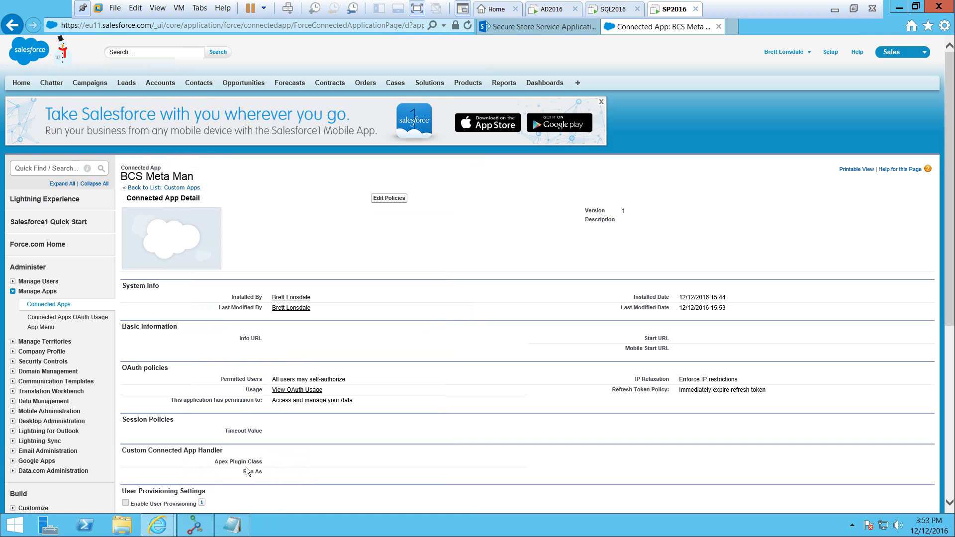
Switch the connected app's IP Relaxation back to Relax IP restrictions and save
{"action": "left_click", "coordinate": [389, 198]}
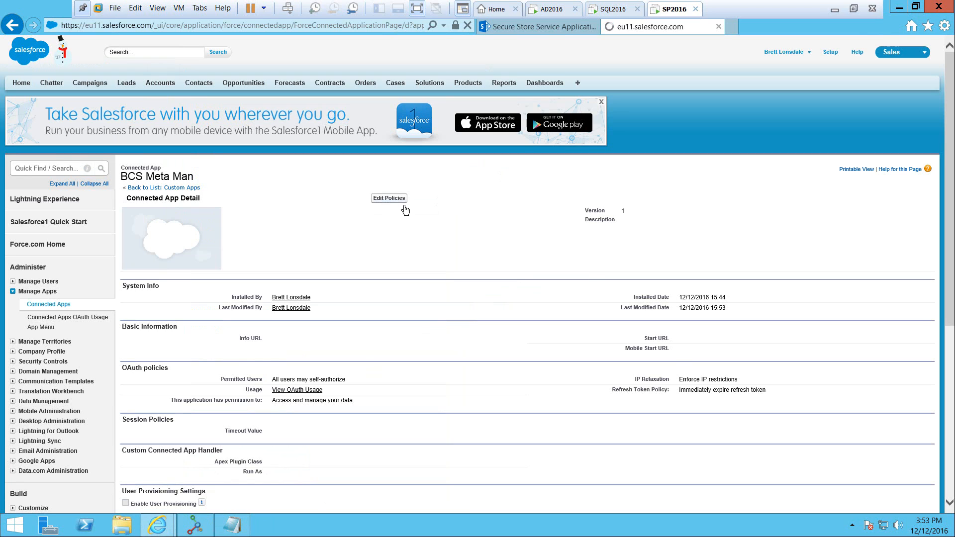
{"action": "left_click", "coordinate": [389, 198]}
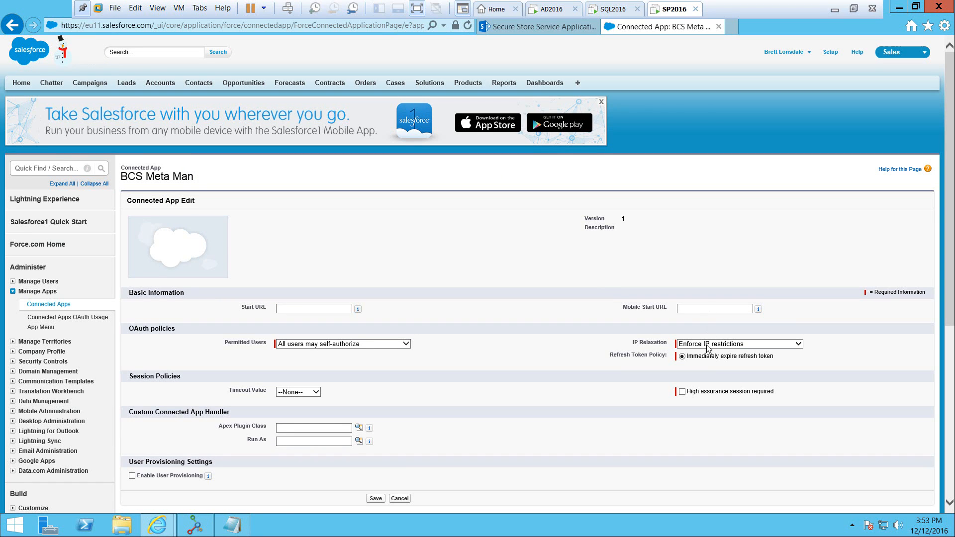
{"action": "left_click", "coordinate": [740, 344]}
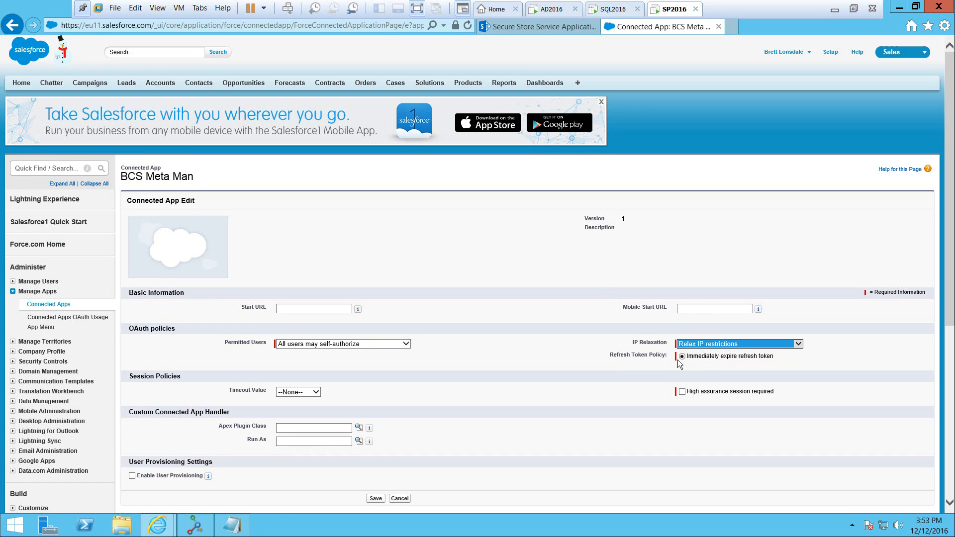
{"action": "scroll", "scroll_direction": "down", "scroll_amount": 3}
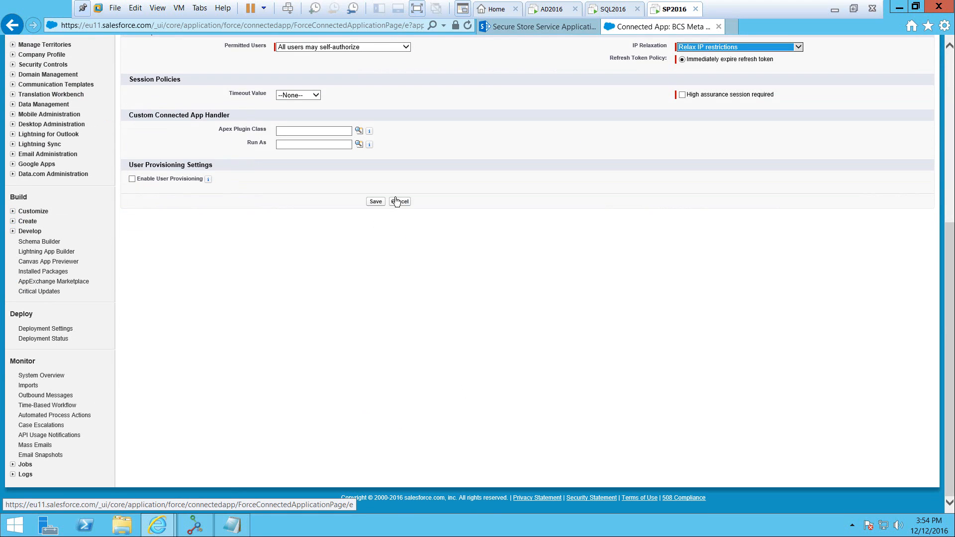
{"action": "left_click", "coordinate": [195, 527]}
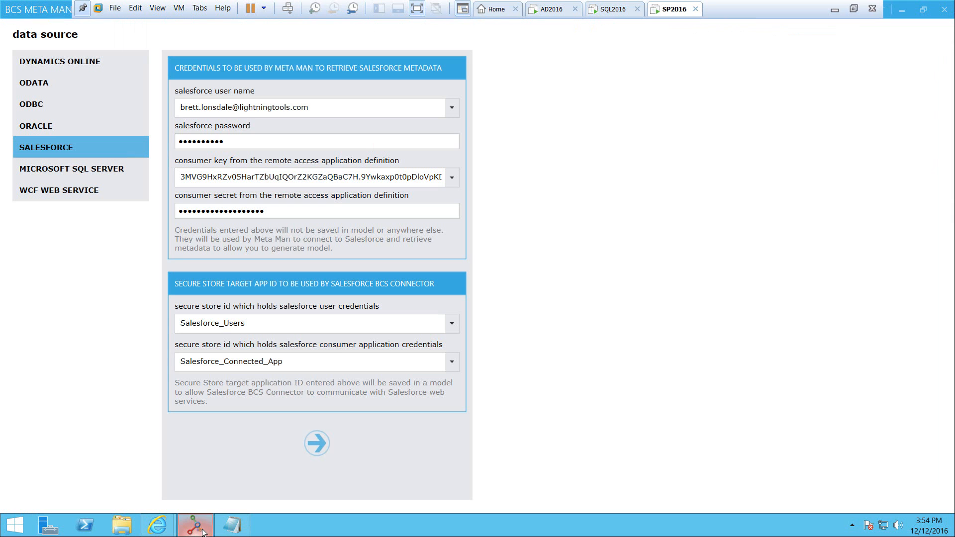
Reconnect to Salesforce and reach the empty model diagram page
{"action": "left_click", "coordinate": [317, 443]}
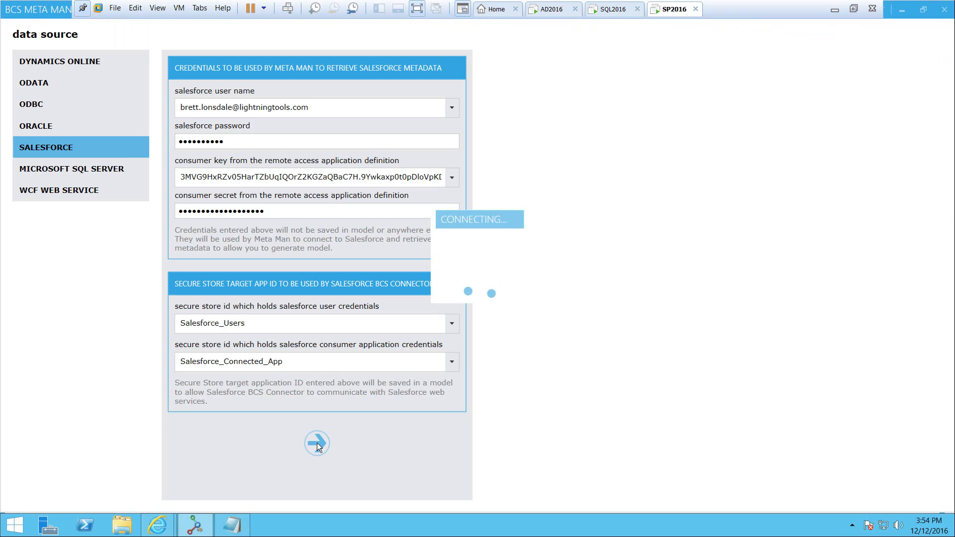
{"action": "left_click", "coordinate": [317, 443]}
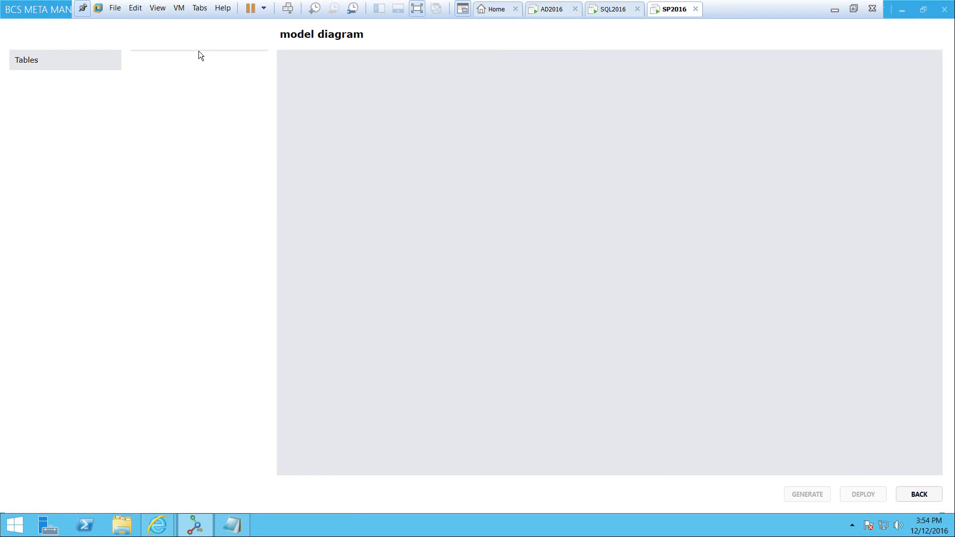
{"action": "mouse_move", "coordinate": [462, 281]}
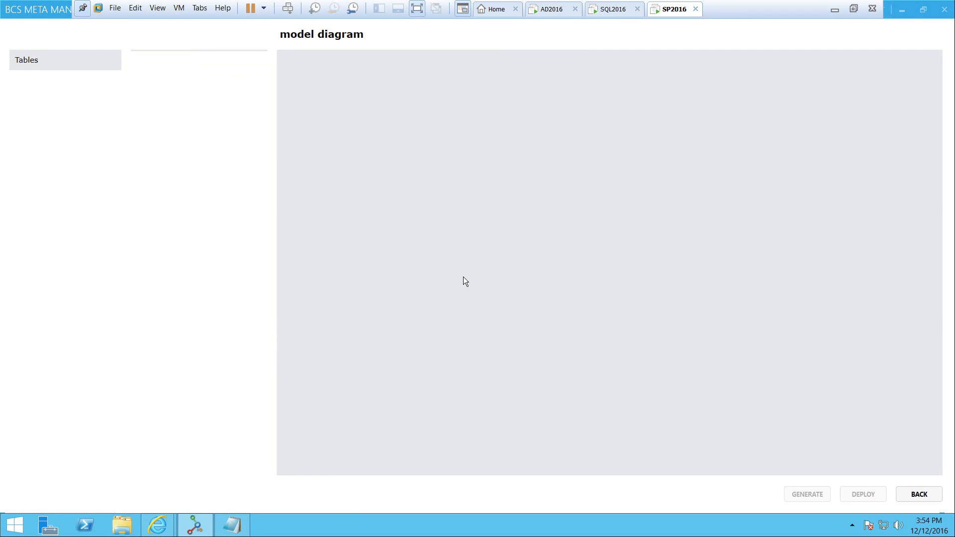